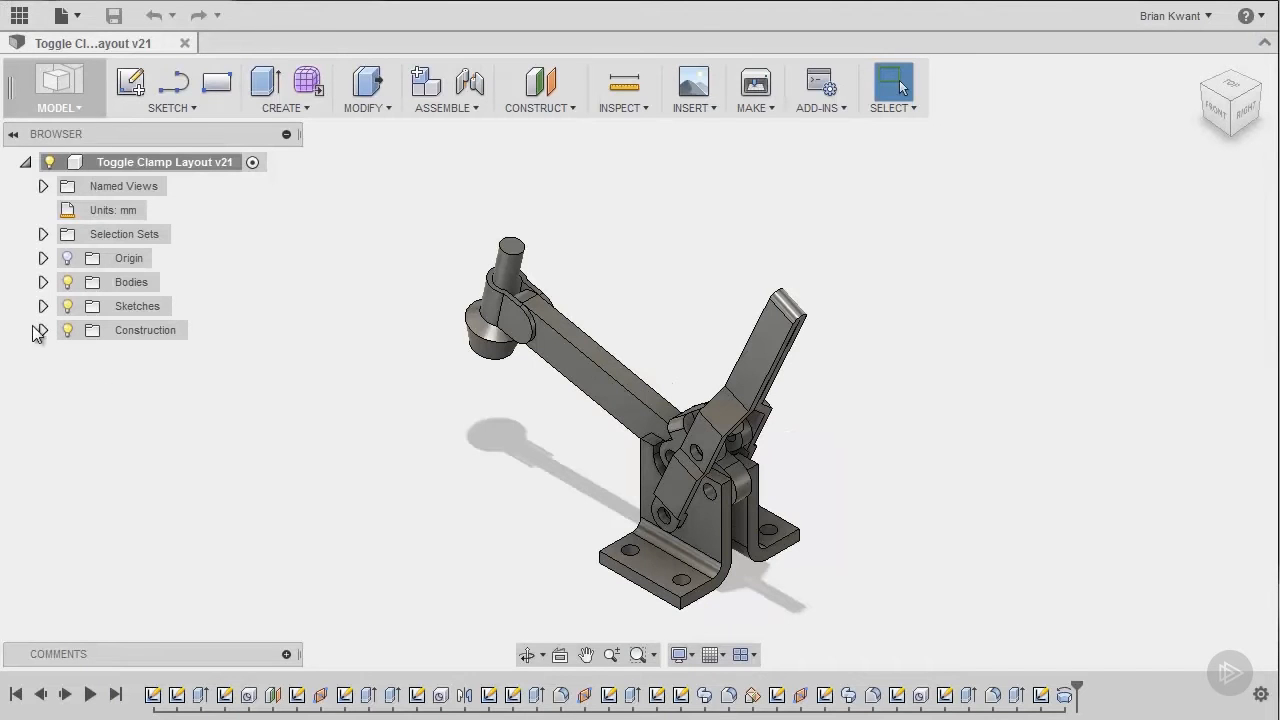
Expand Bodies in the browser and hide the Lever body.
{"action": "left_click", "coordinate": [43, 282]}
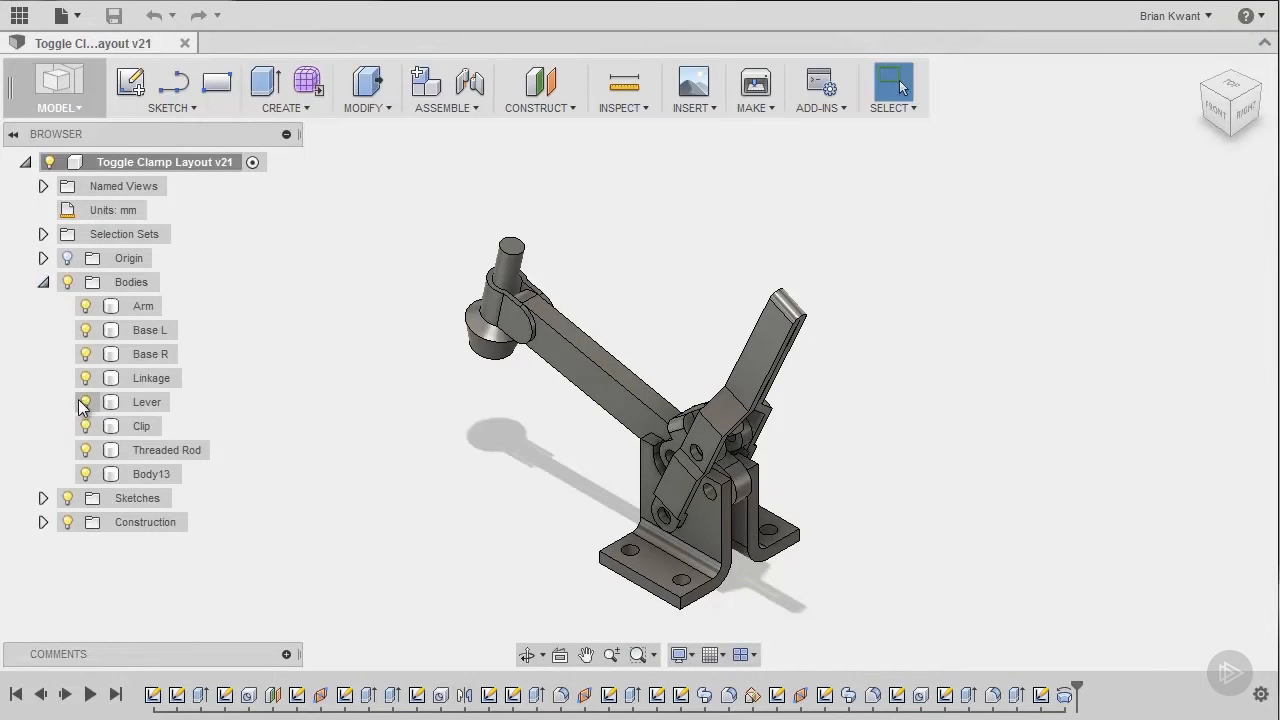
{"action": "left_click", "coordinate": [147, 401]}
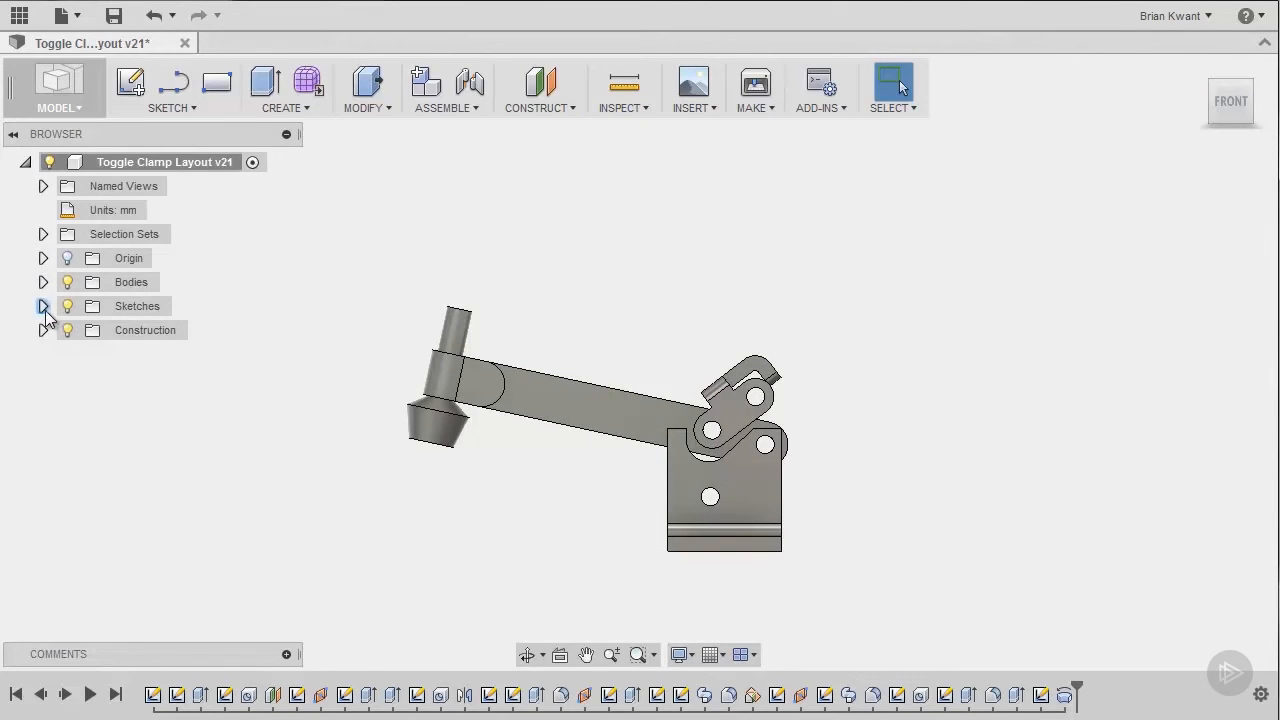
Show the Layout Sketch and drag its long lever line to swing the linkage open.
{"action": "left_click", "coordinate": [44, 306]}
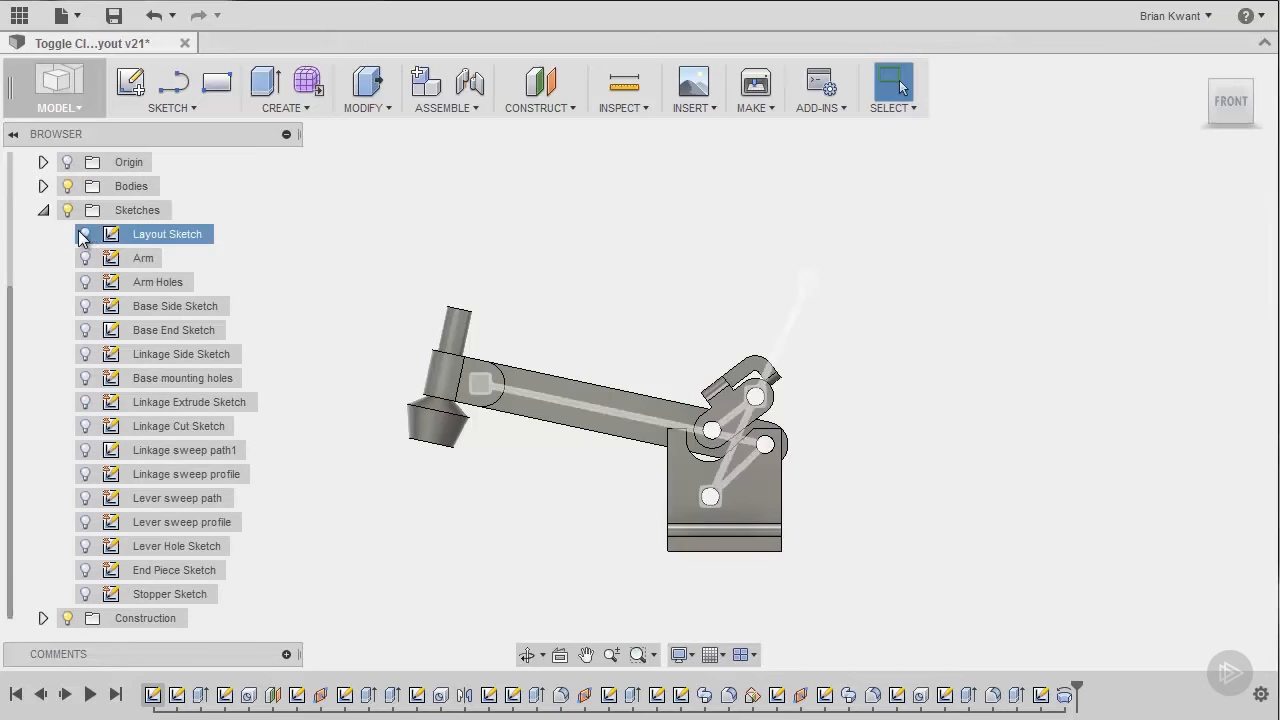
{"action": "left_click", "coordinate": [85, 234]}
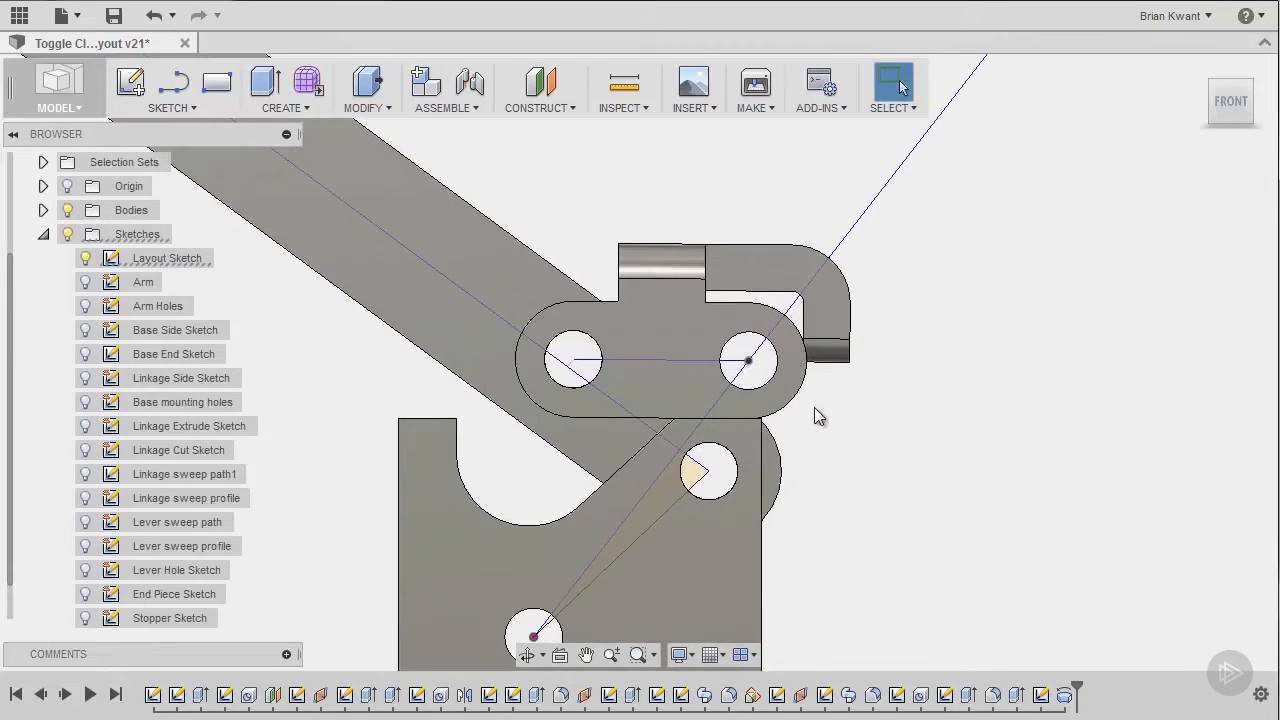
{"action": "left_click", "coordinate": [975, 253]}
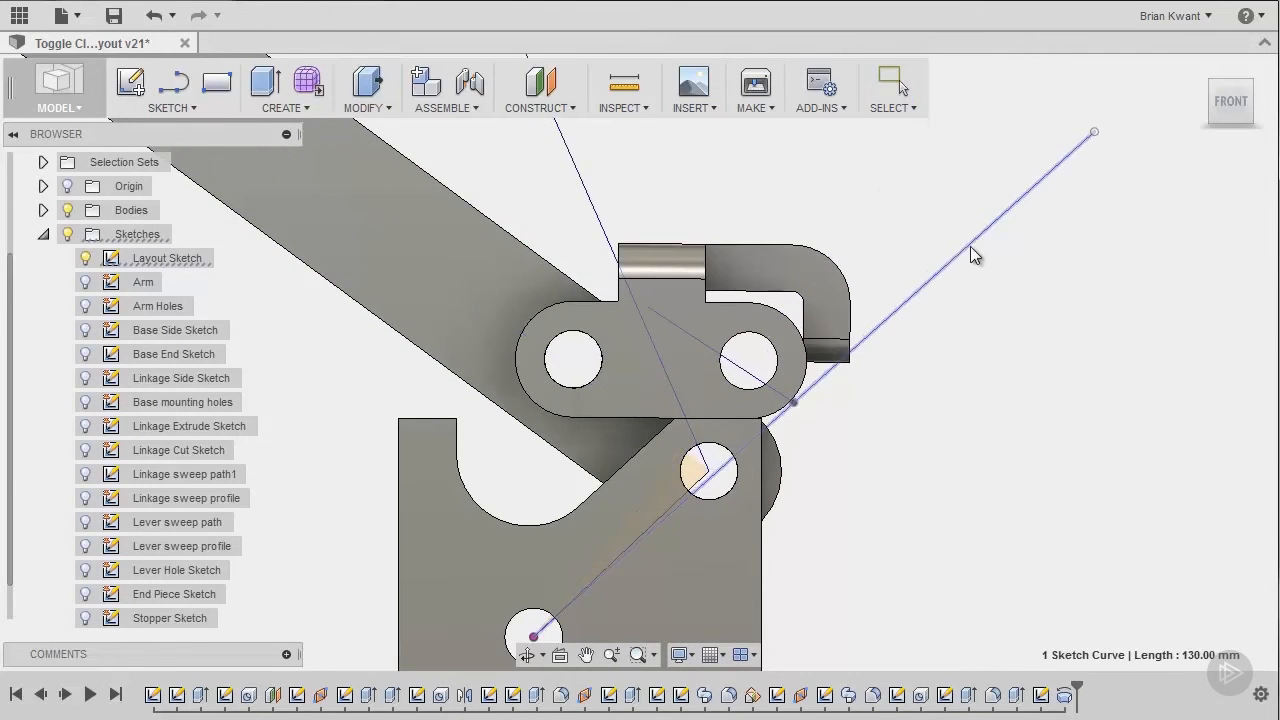
{"action": "left_click_drag", "start_coordinate": [1093, 132], "coordinate": [1021, 64]}
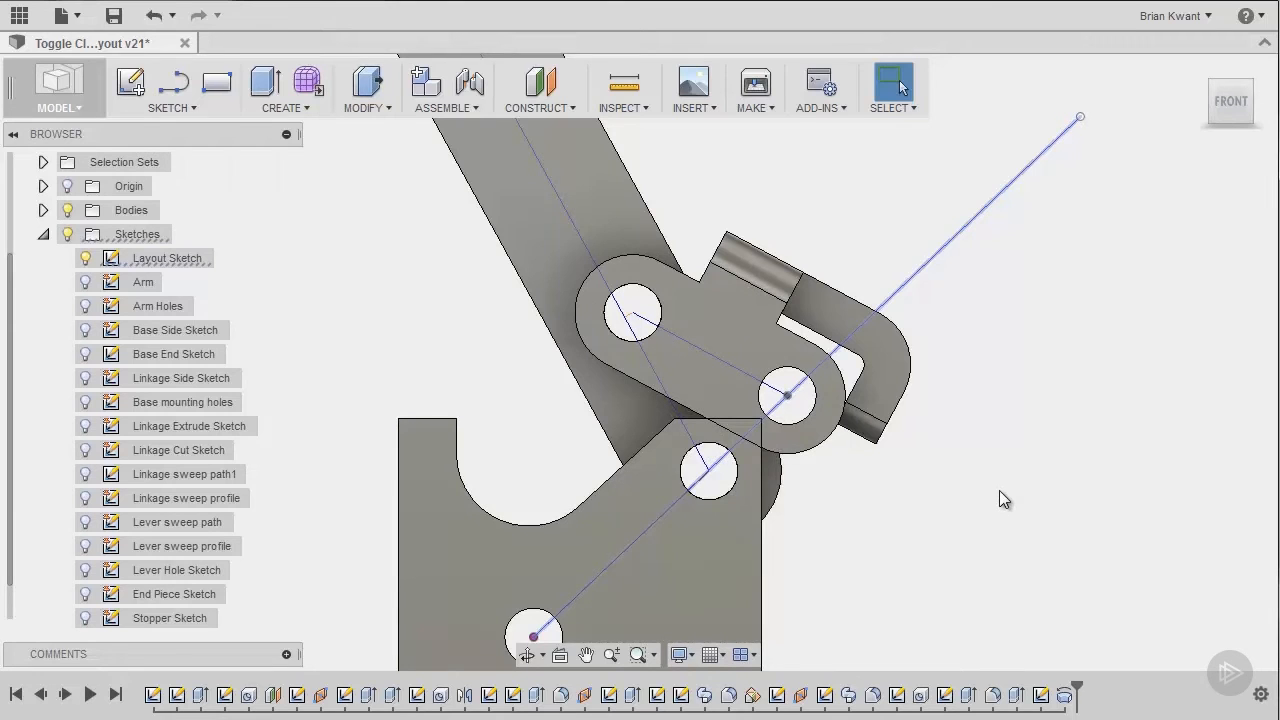
{"action": "left_click", "coordinate": [709, 472]}
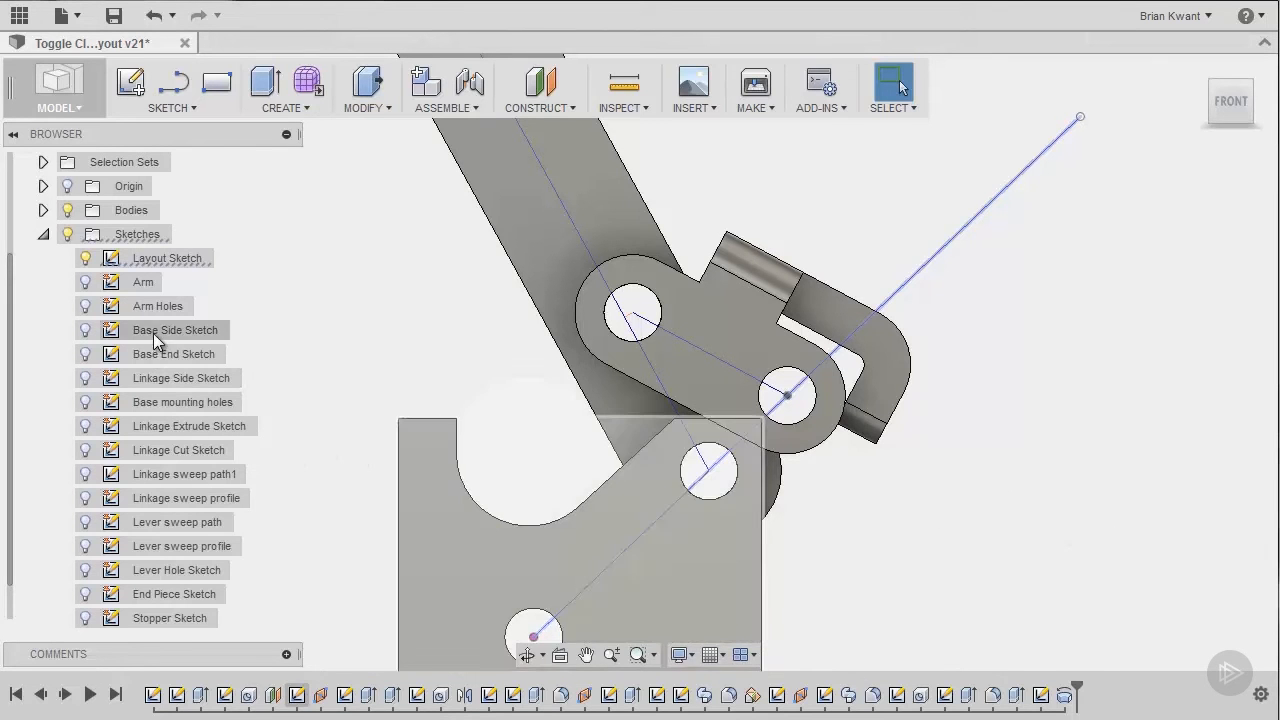
Edit Base Side Sketch, change both 4.00 hole offsets to 1 mm, and finish the sketch.
{"action": "left_click", "coordinate": [175, 330]}
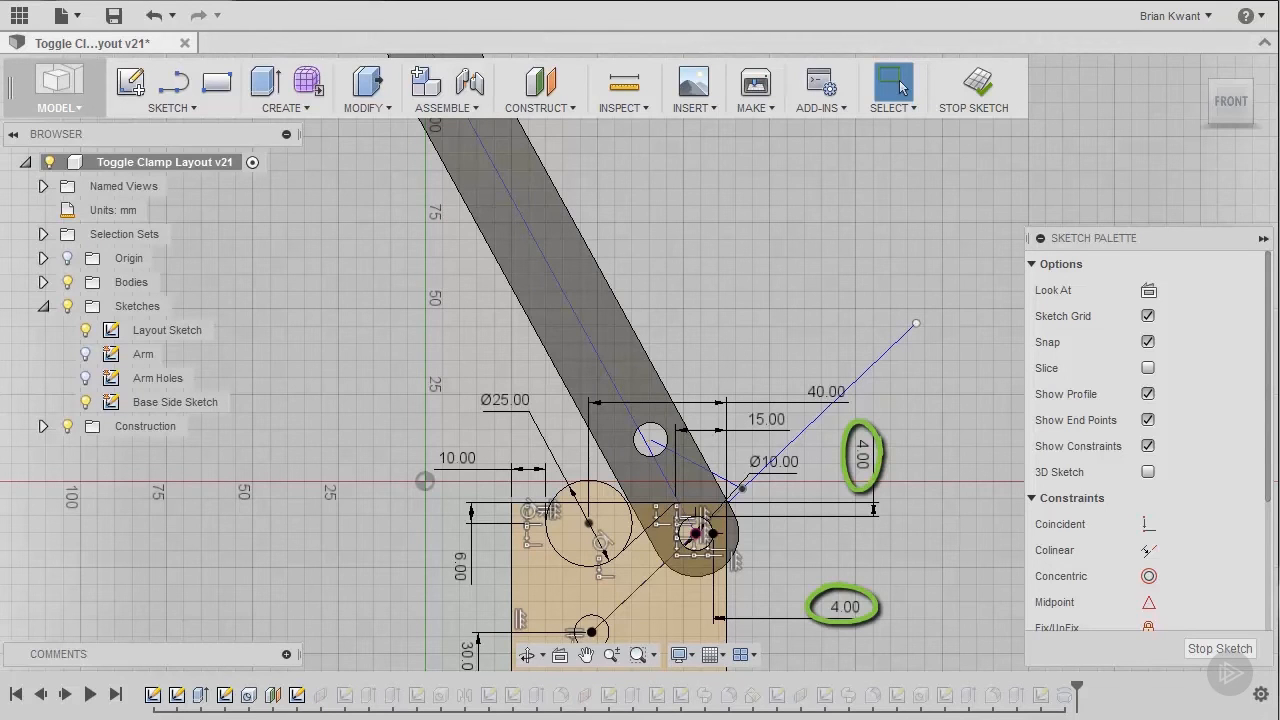
{"action": "left_click", "coordinate": [550, 500]}
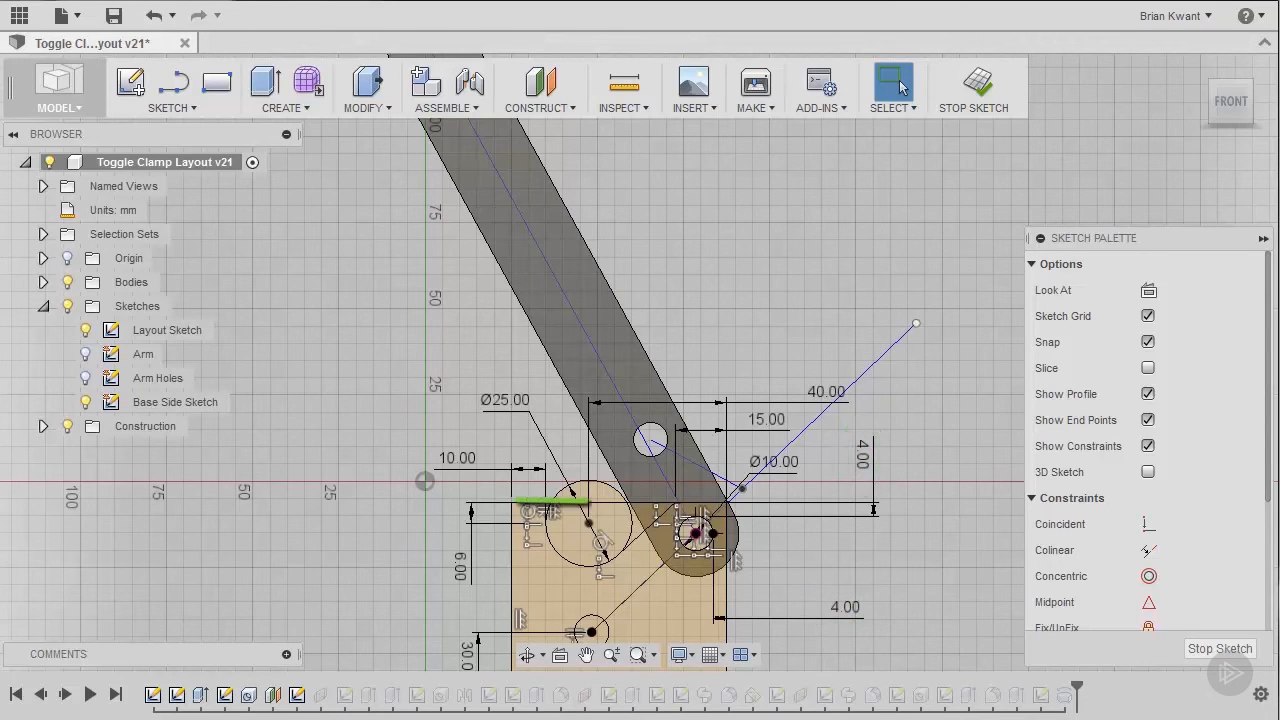
{"action": "left_click", "coordinate": [700, 533]}
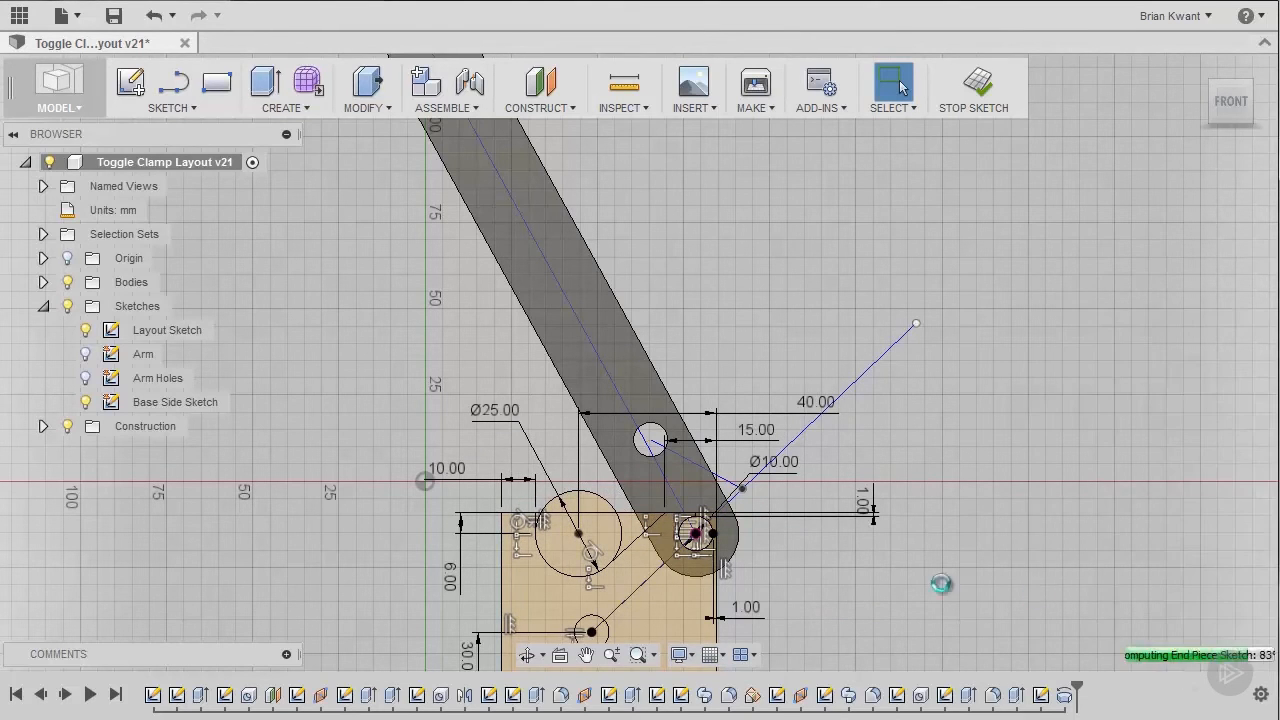
{"action": "left_click", "coordinate": [972, 87]}
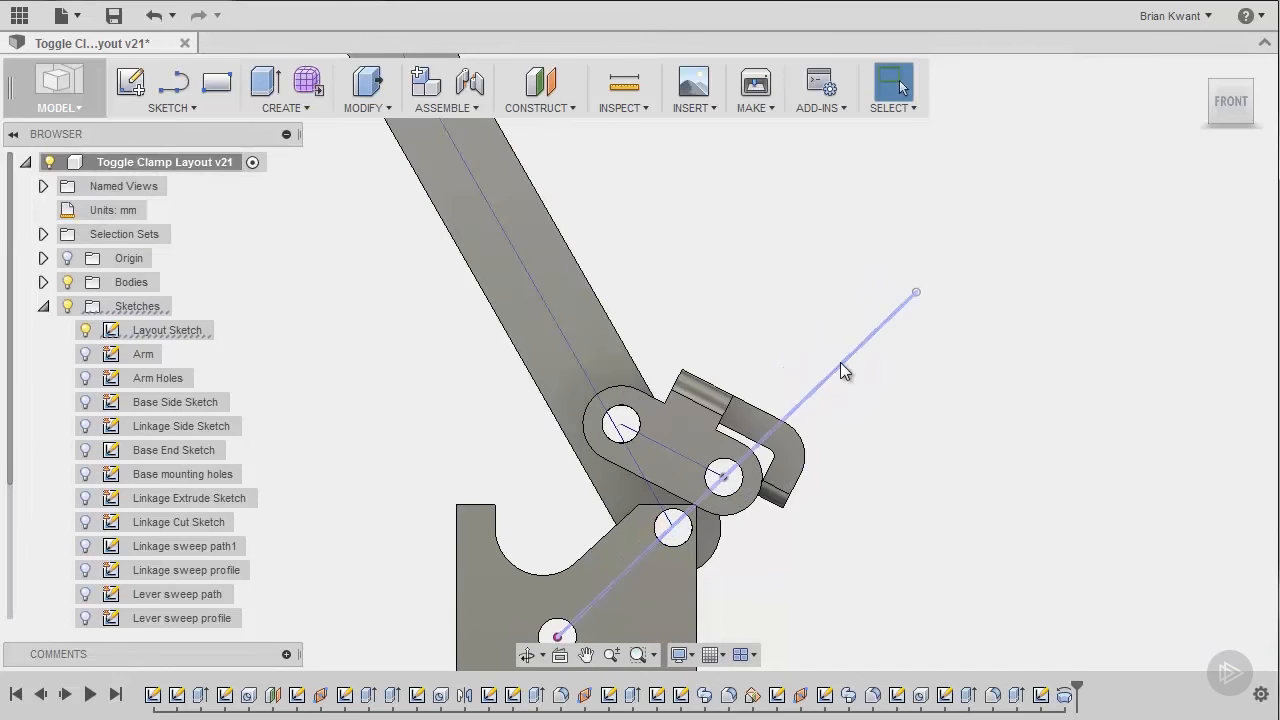
Drag the layout lever line to swing the arm down toward closed.
{"action": "left_click", "coordinate": [855, 390]}
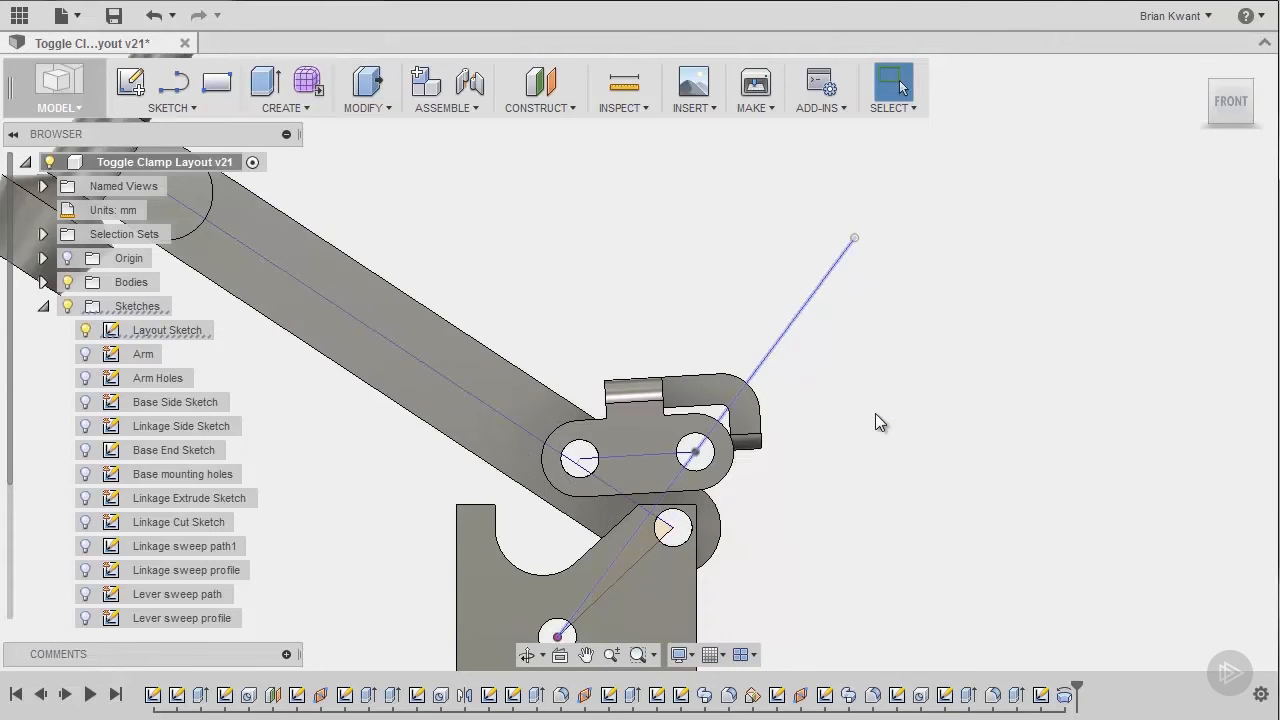
{"action": "mouse_move", "coordinate": [875, 451]}
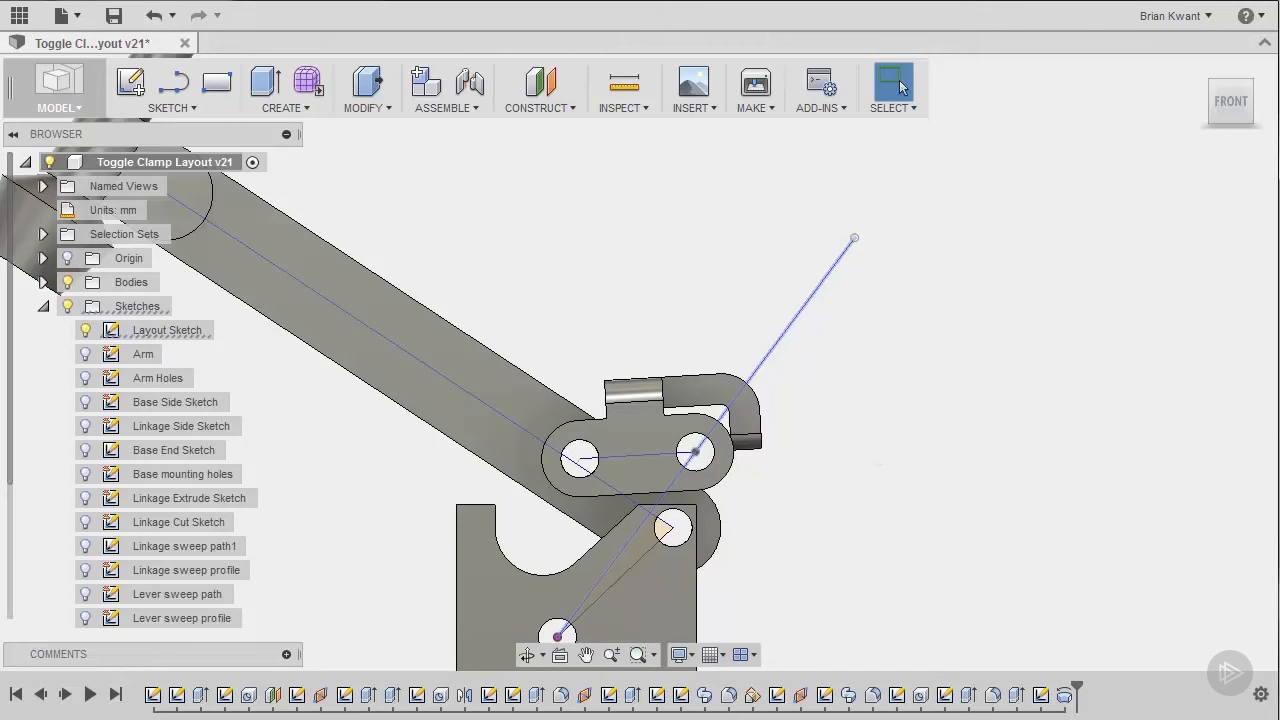
{"action": "mouse_move", "coordinate": [1178, 637]}
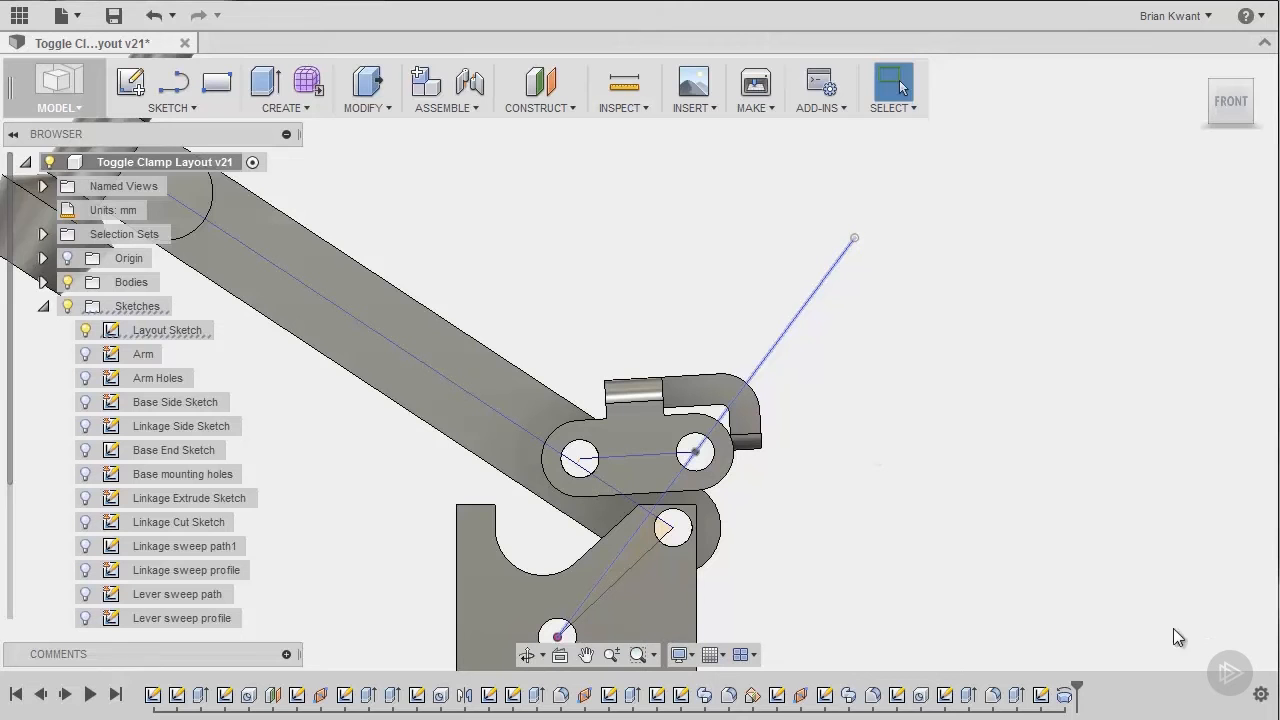
{"action": "mouse_move", "coordinate": [1243, 90]}
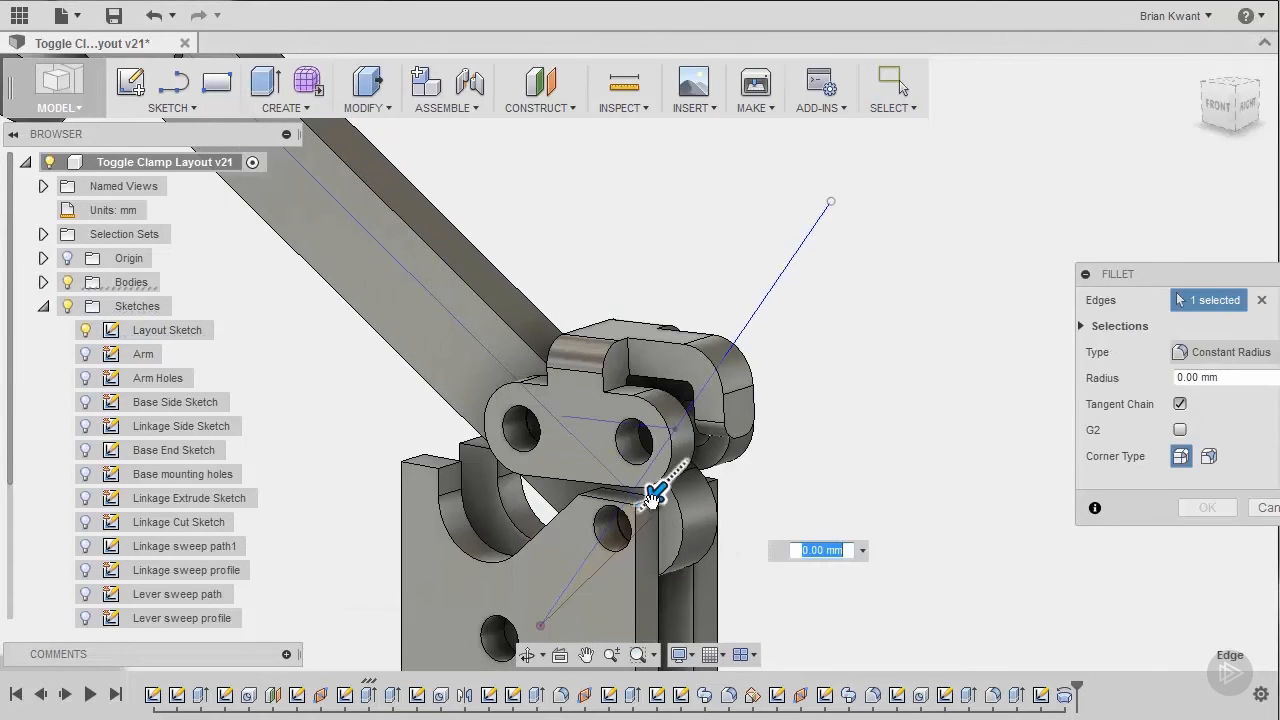
{"action": "left_click", "coordinate": [1225, 377]}
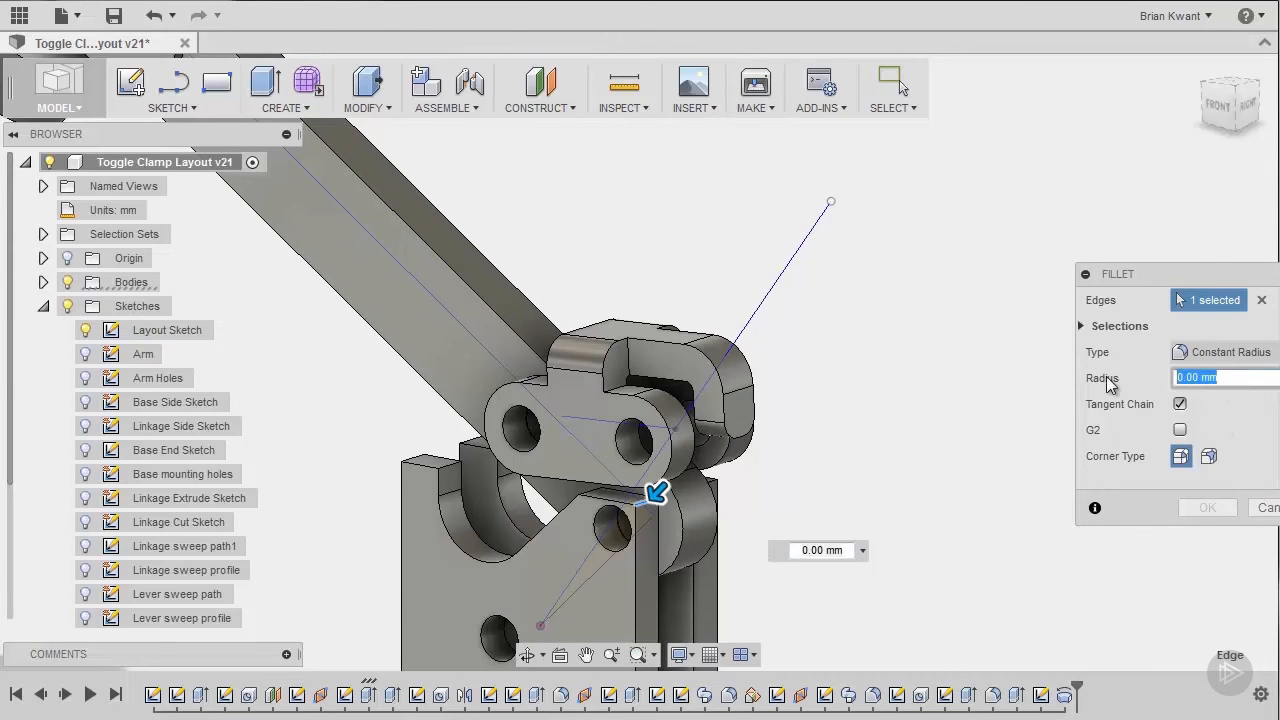
{"action": "type", "text": "5"}
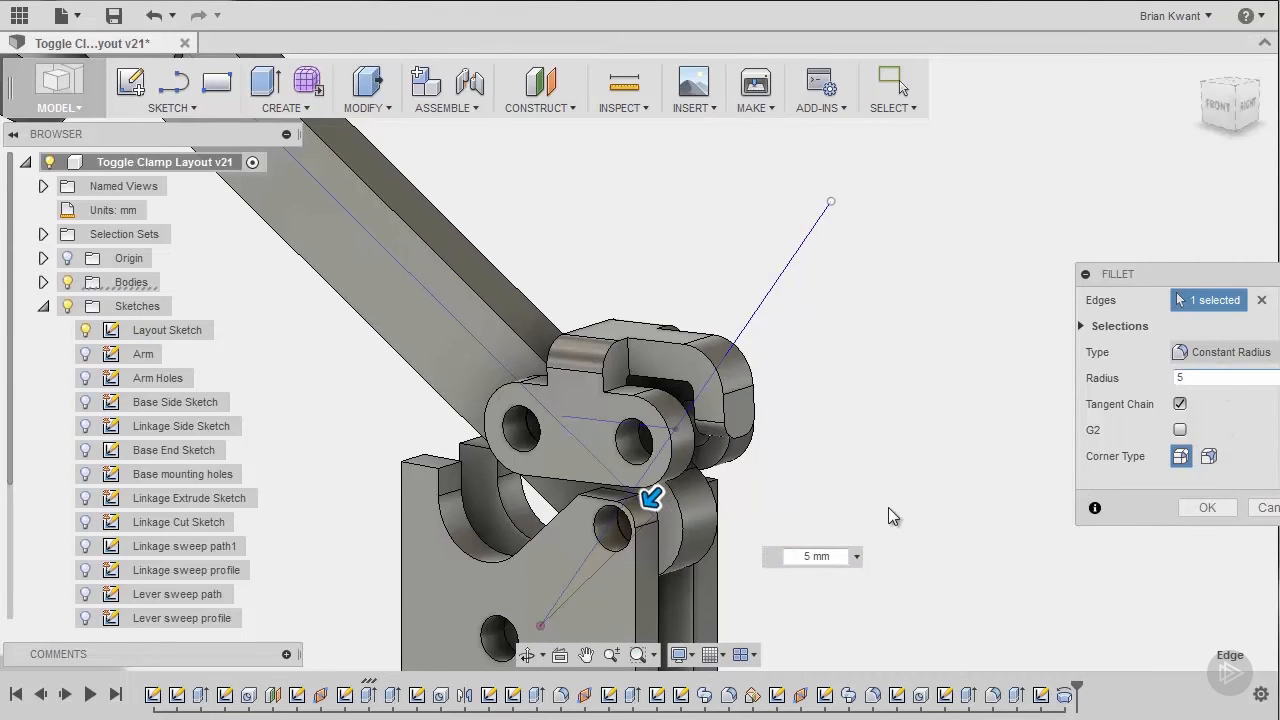
{"action": "mouse_move", "coordinate": [838, 528]}
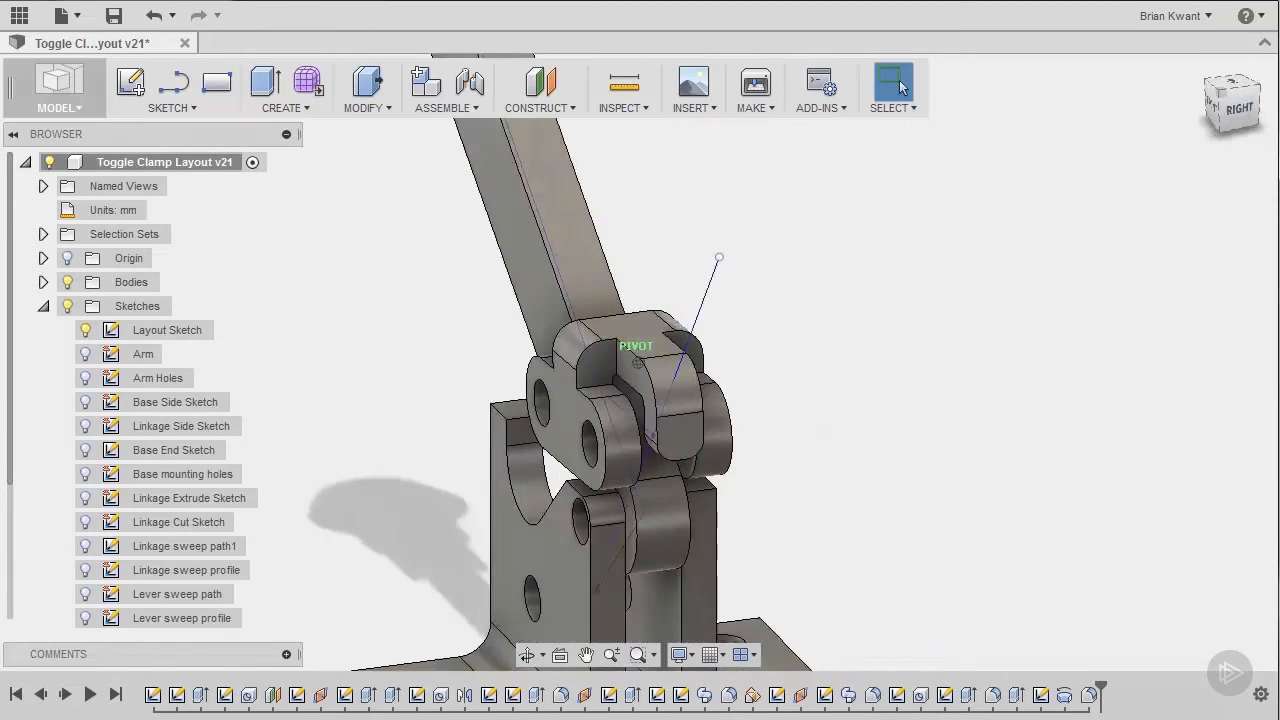
{"action": "left_click", "coordinate": [1231, 104]}
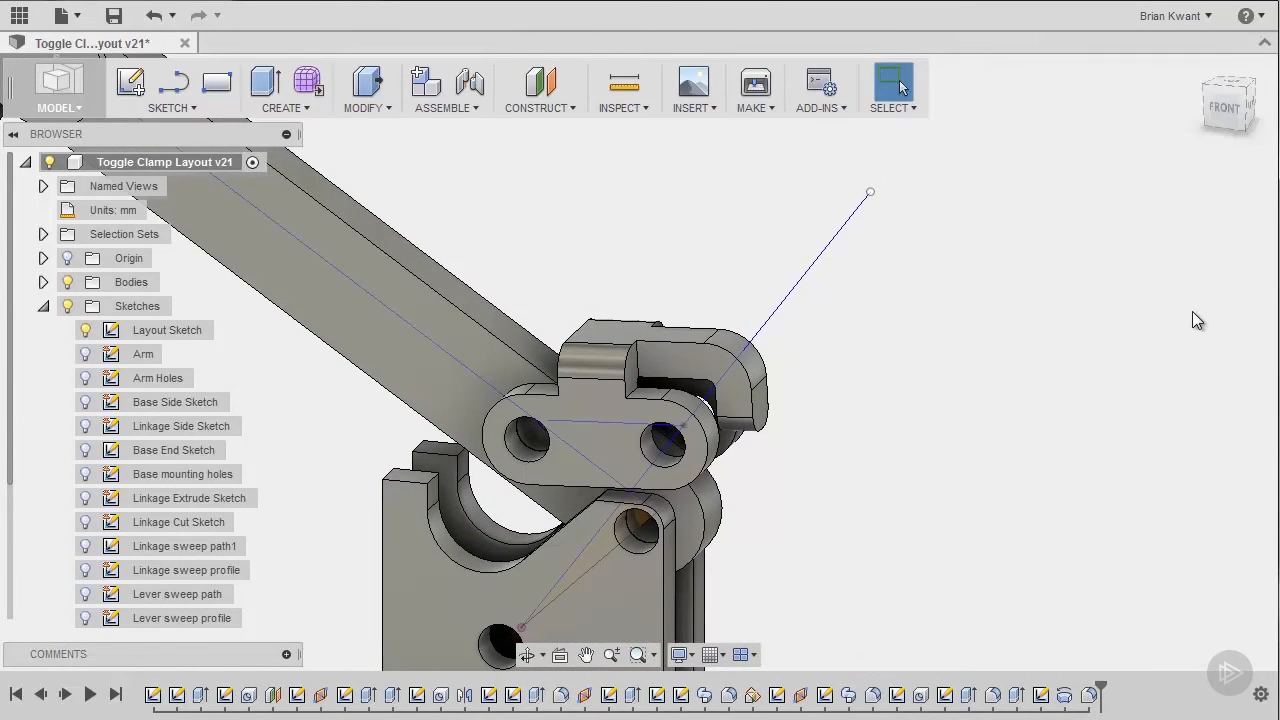
{"action": "mouse_move", "coordinate": [1204, 323]}
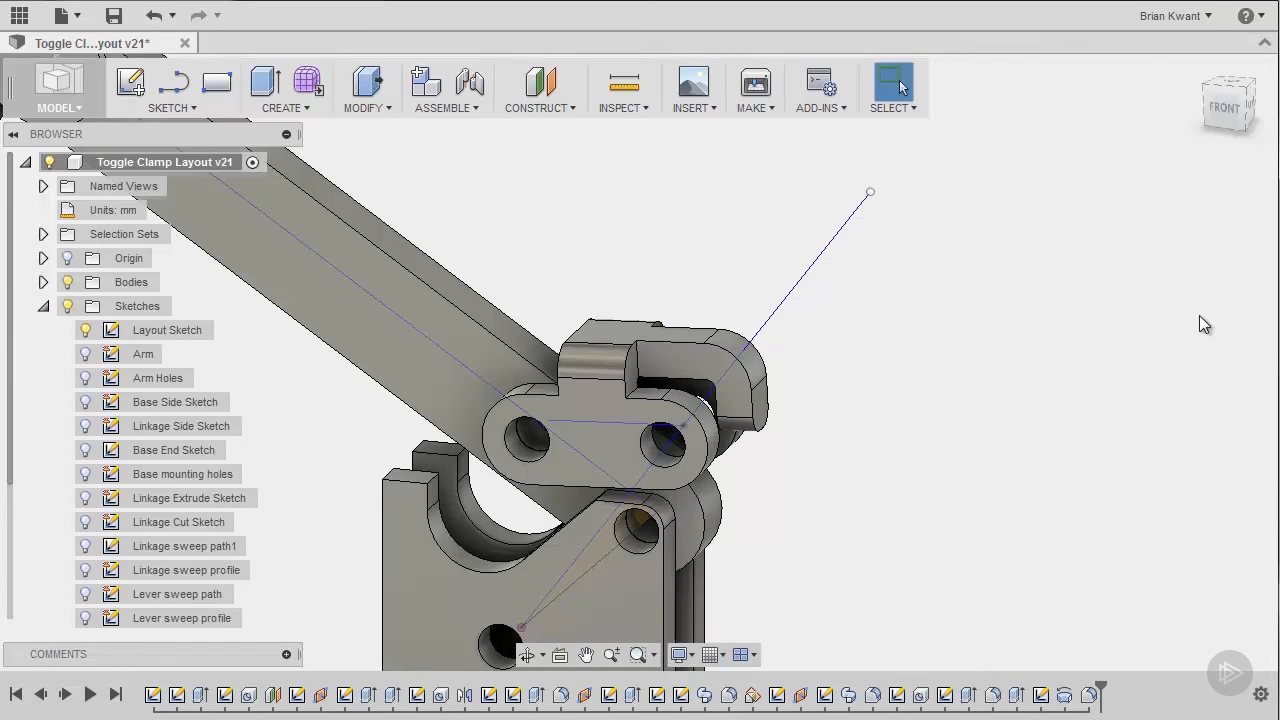
{"action": "mouse_move", "coordinate": [217, 85]}
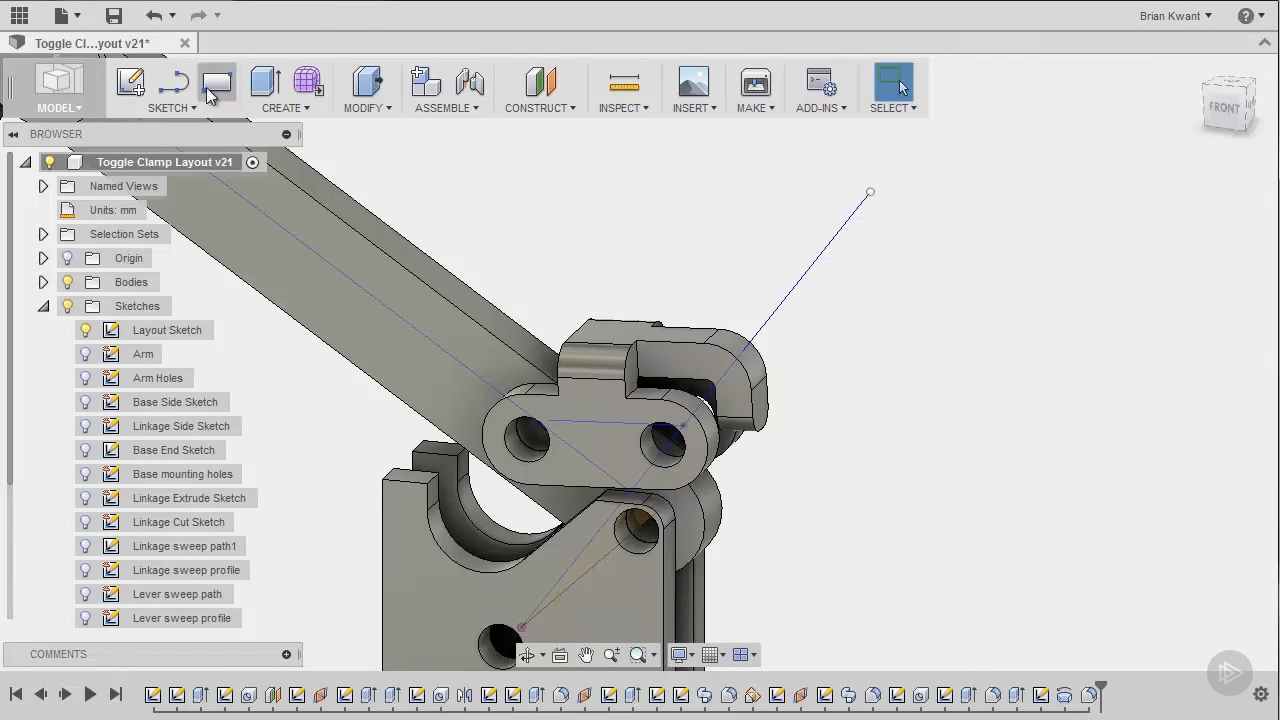
{"action": "mouse_move", "coordinate": [1104, 465]}
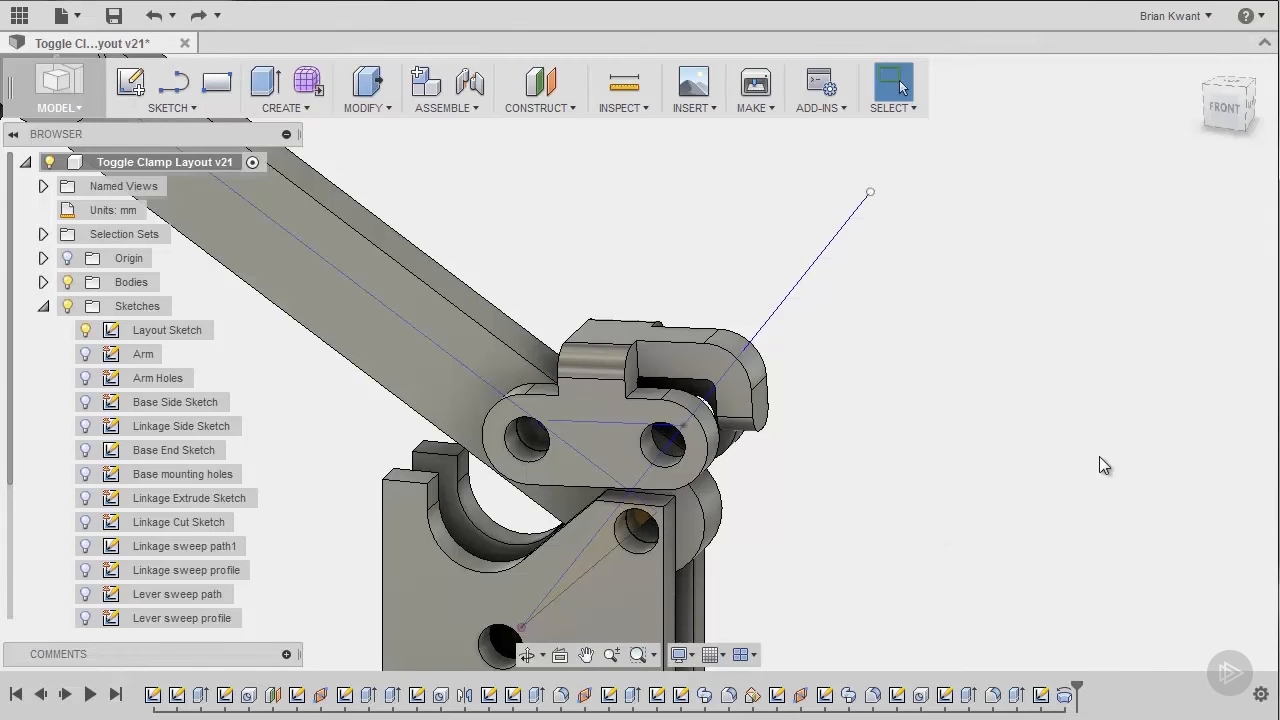
{"action": "mouse_move", "coordinate": [1078, 688]}
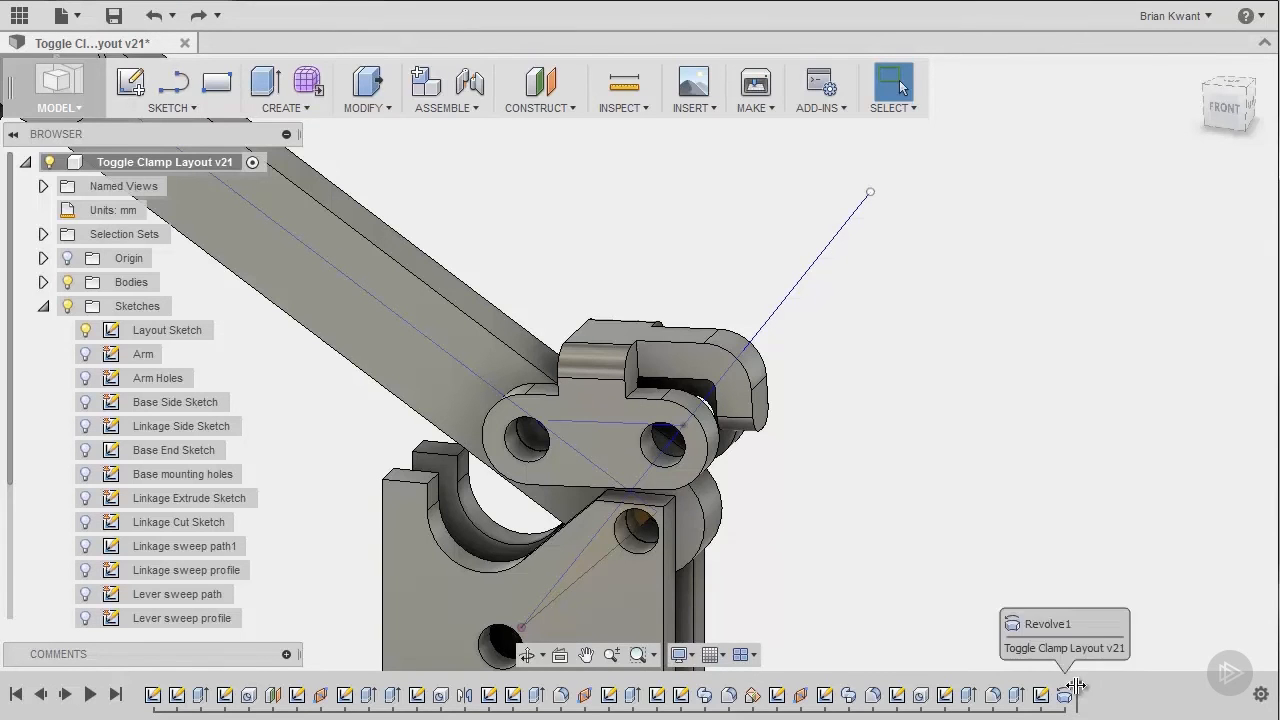
{"action": "mouse_move", "coordinate": [439, 693]}
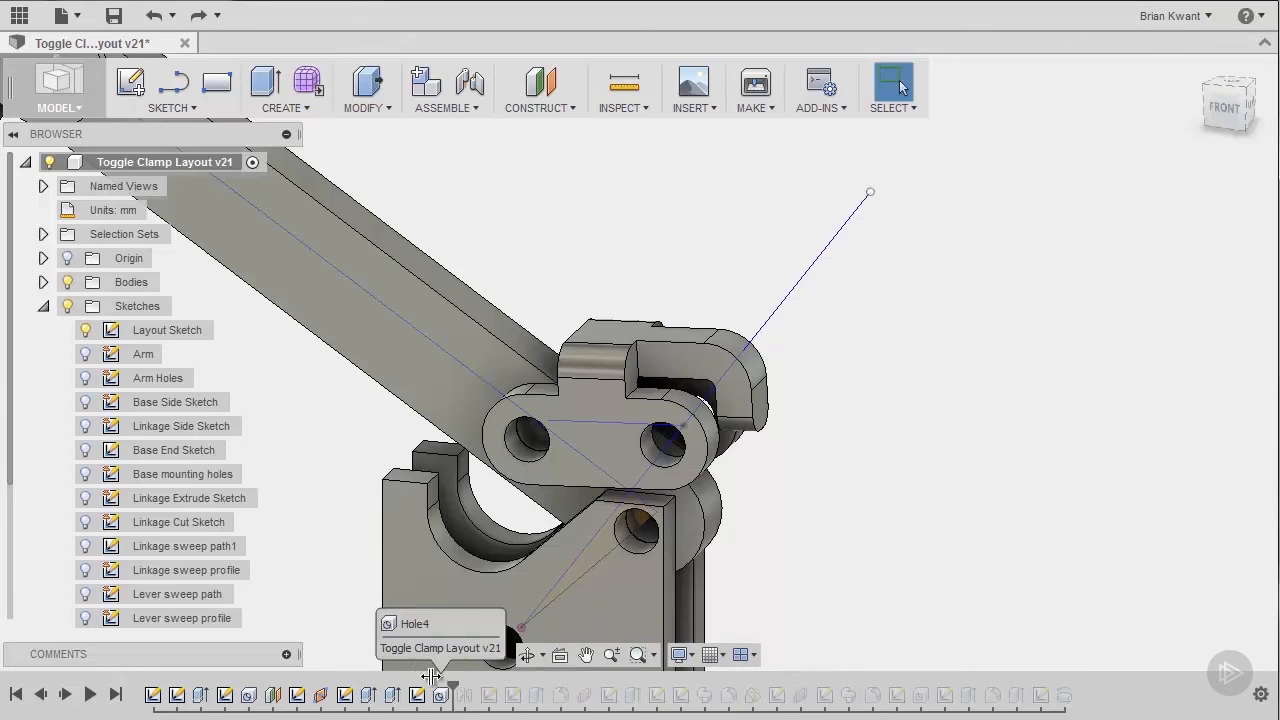
{"action": "mouse_move", "coordinate": [258, 695]}
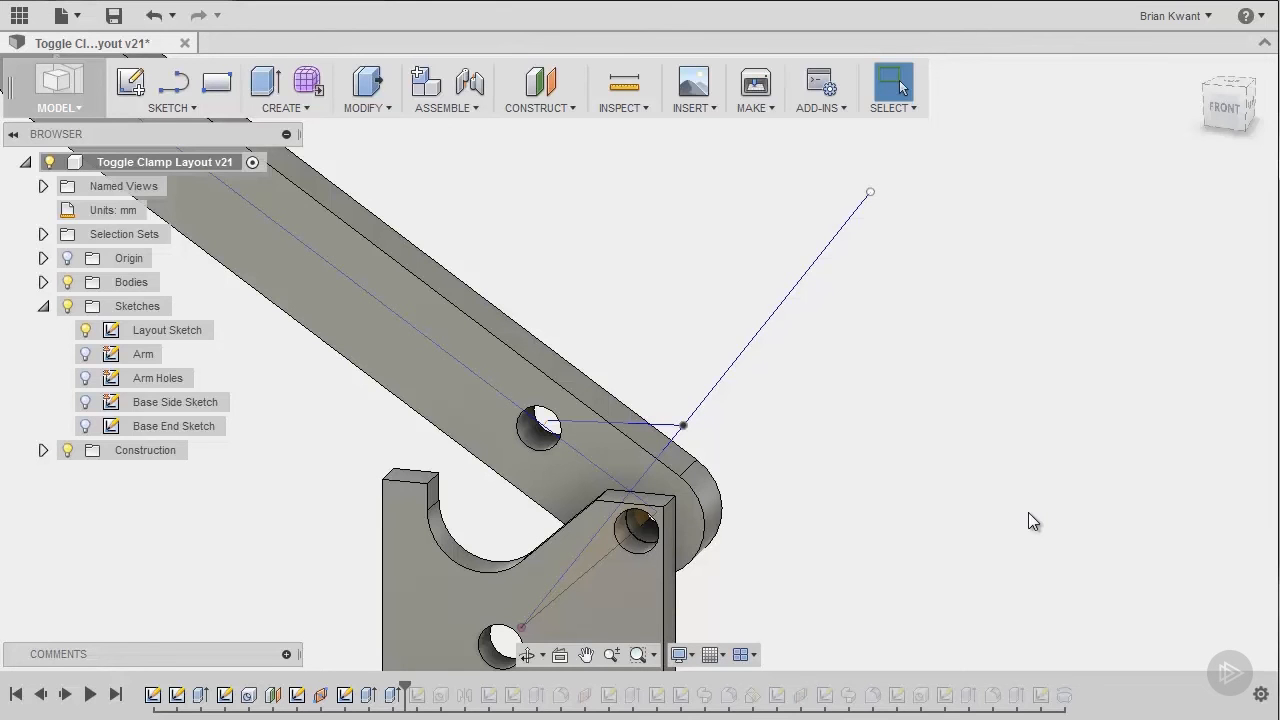
Fillet the base's top corner edge with a 5 mm radius.
{"action": "left_click", "coordinate": [362, 88]}
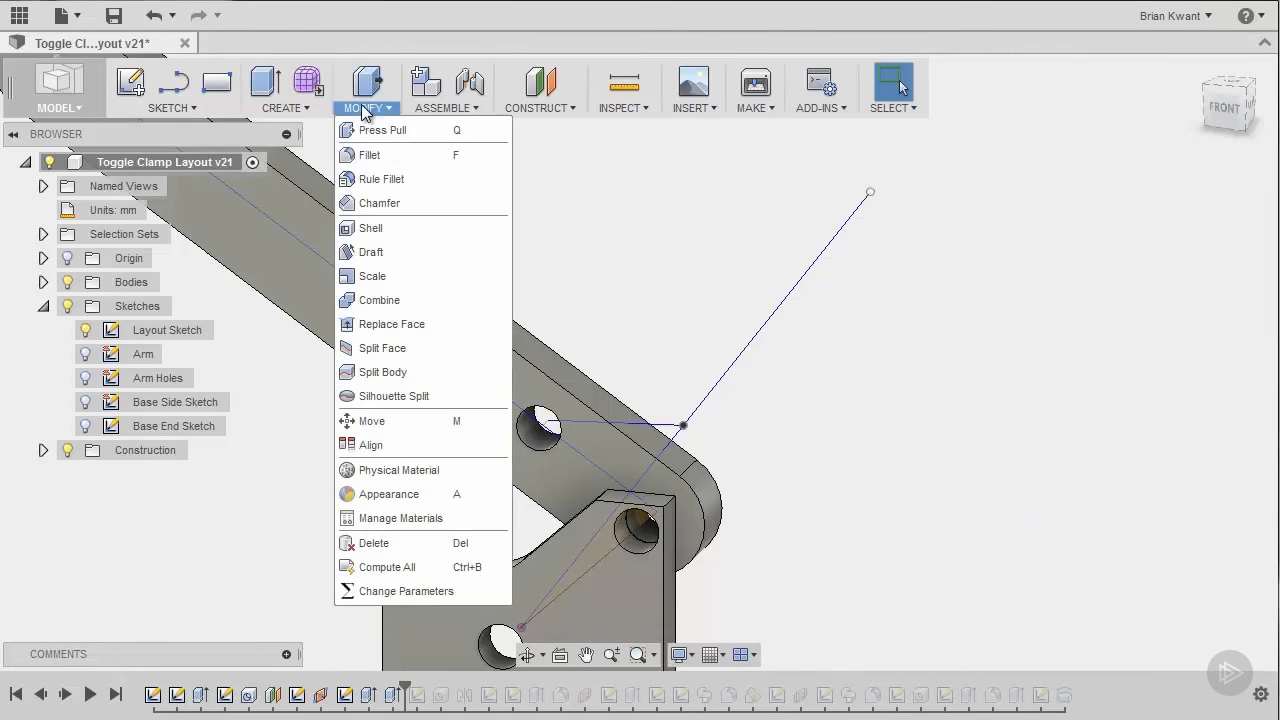
{"action": "left_click", "coordinate": [370, 155]}
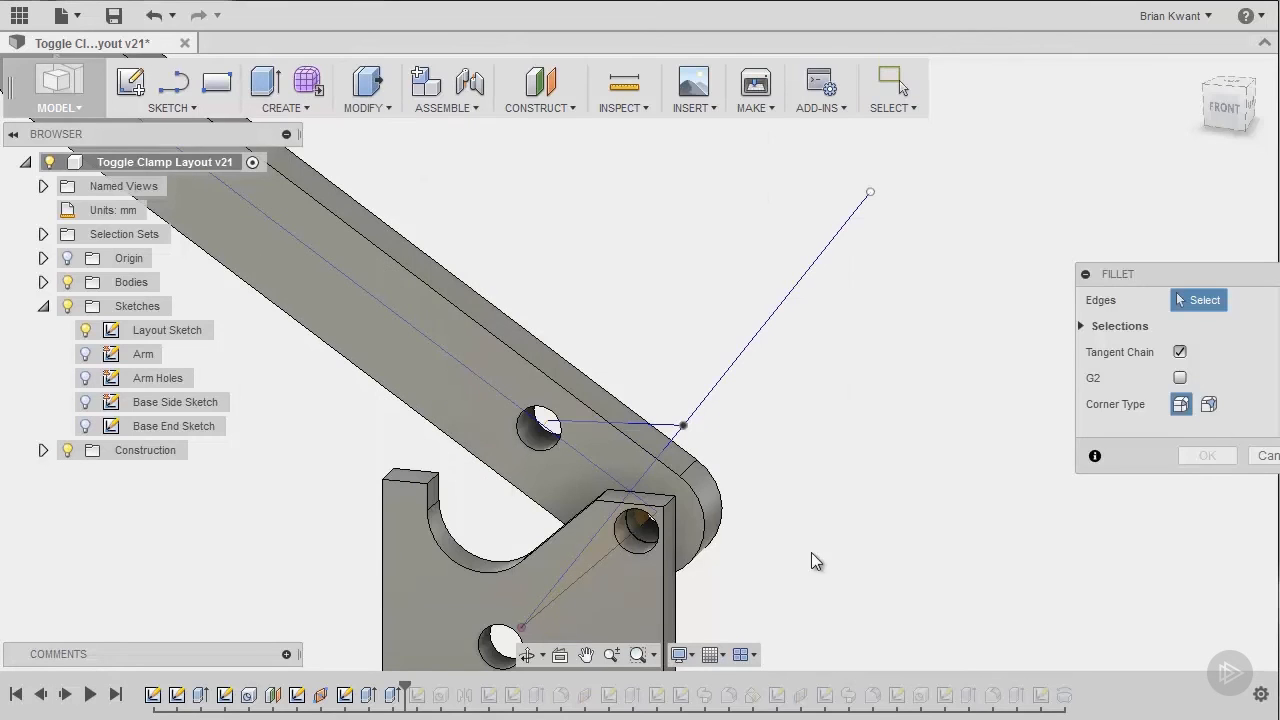
{"action": "left_click", "coordinate": [680, 495]}
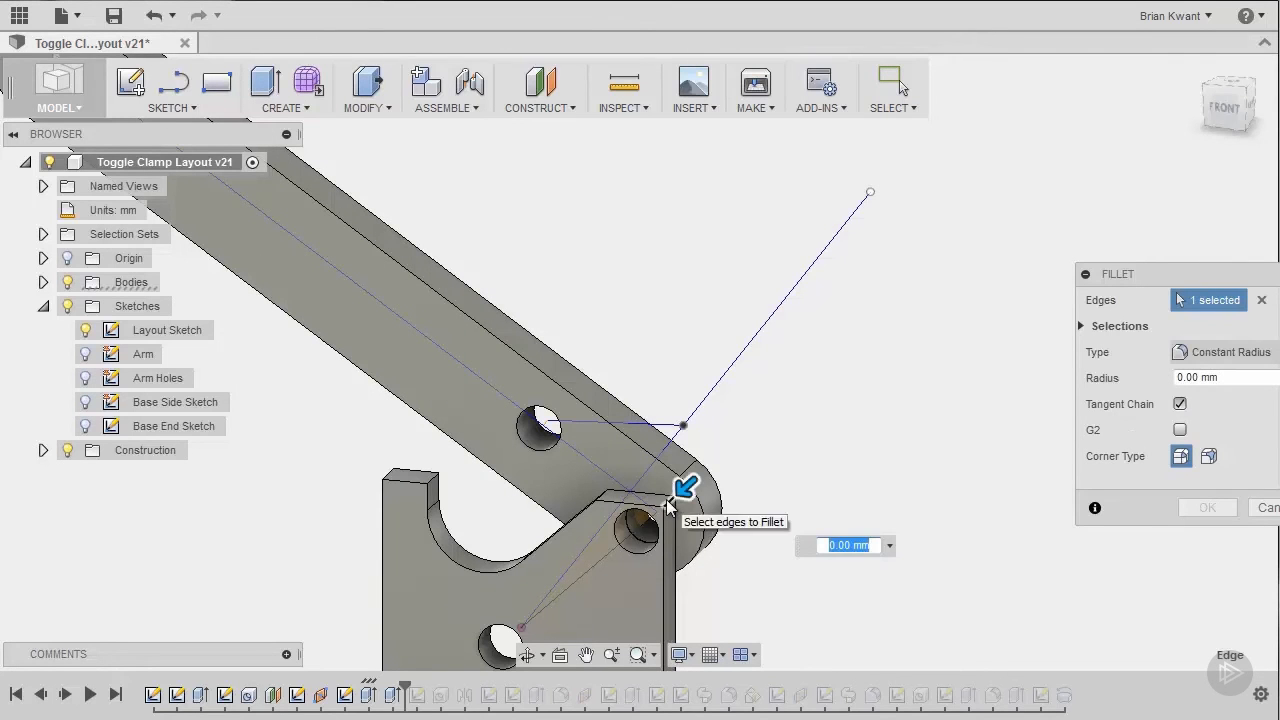
{"action": "type", "text": "5"}
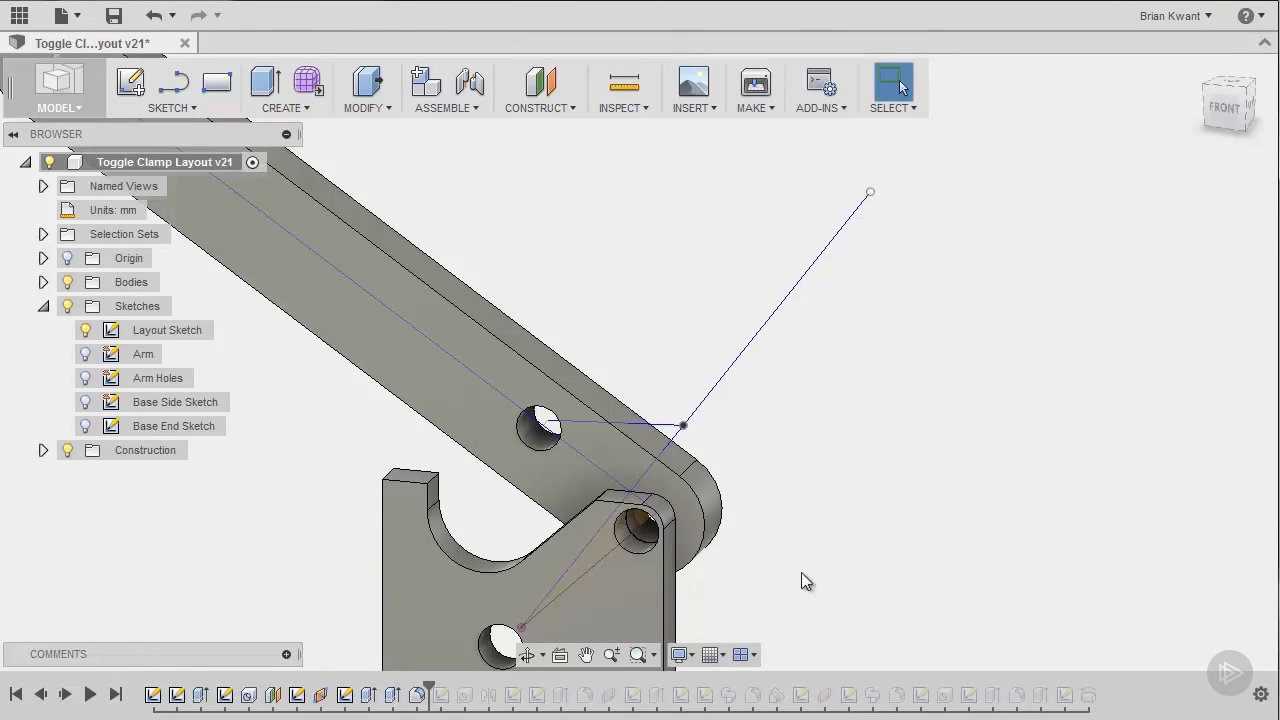
{"action": "mouse_move", "coordinate": [438, 695]}
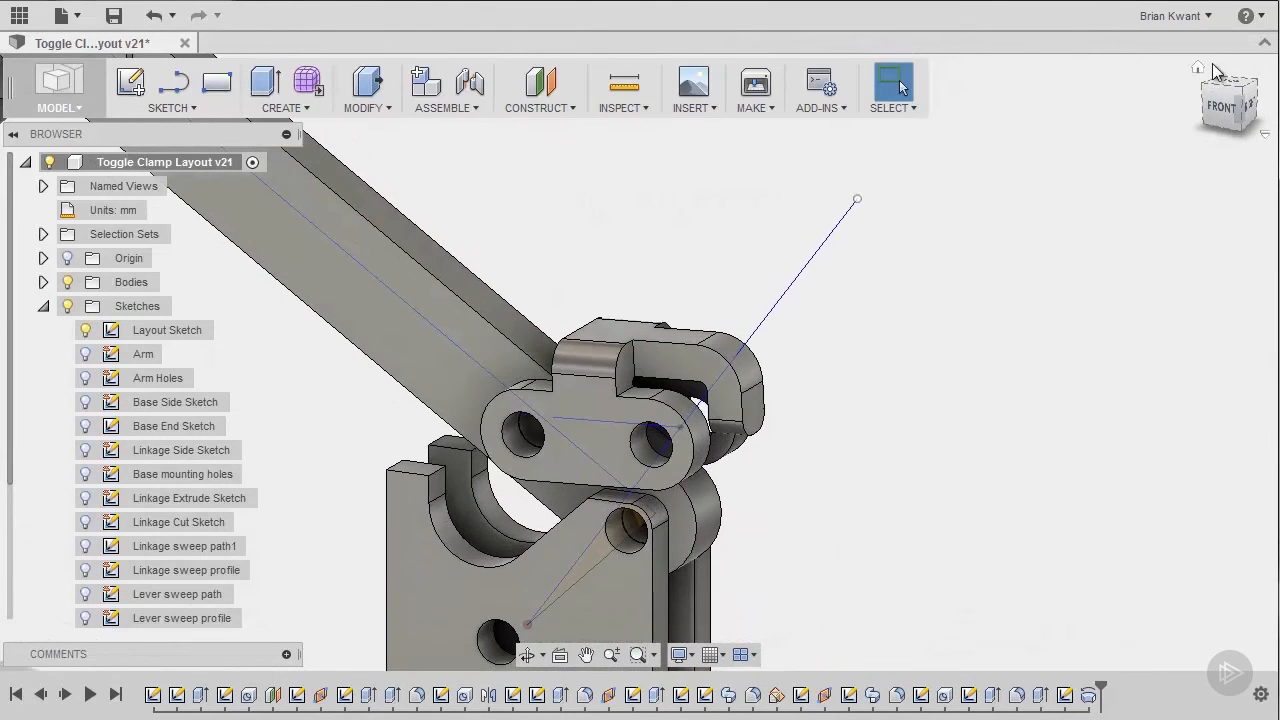
View the clamp from Home then Front, and reposition the arm via the layout sketch.
{"action": "left_click", "coordinate": [1245, 95]}
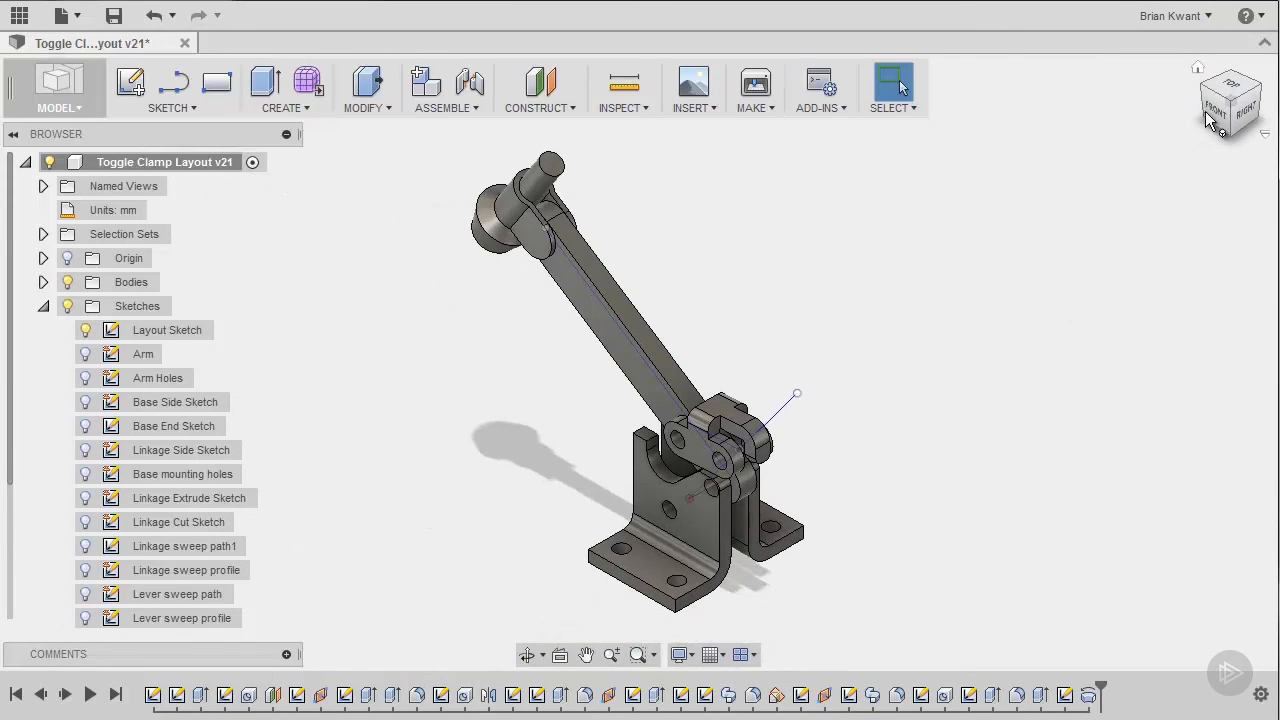
{"action": "left_click", "coordinate": [1213, 110]}
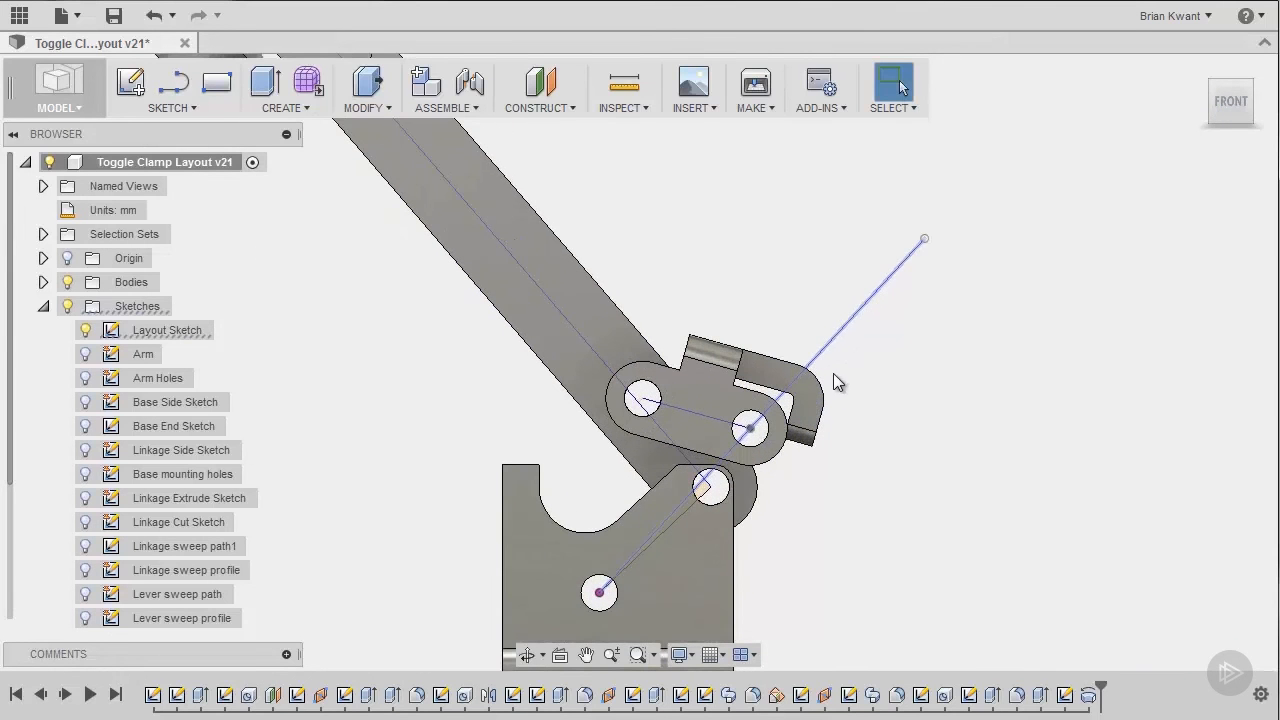
{"action": "left_click", "coordinate": [860, 362]}
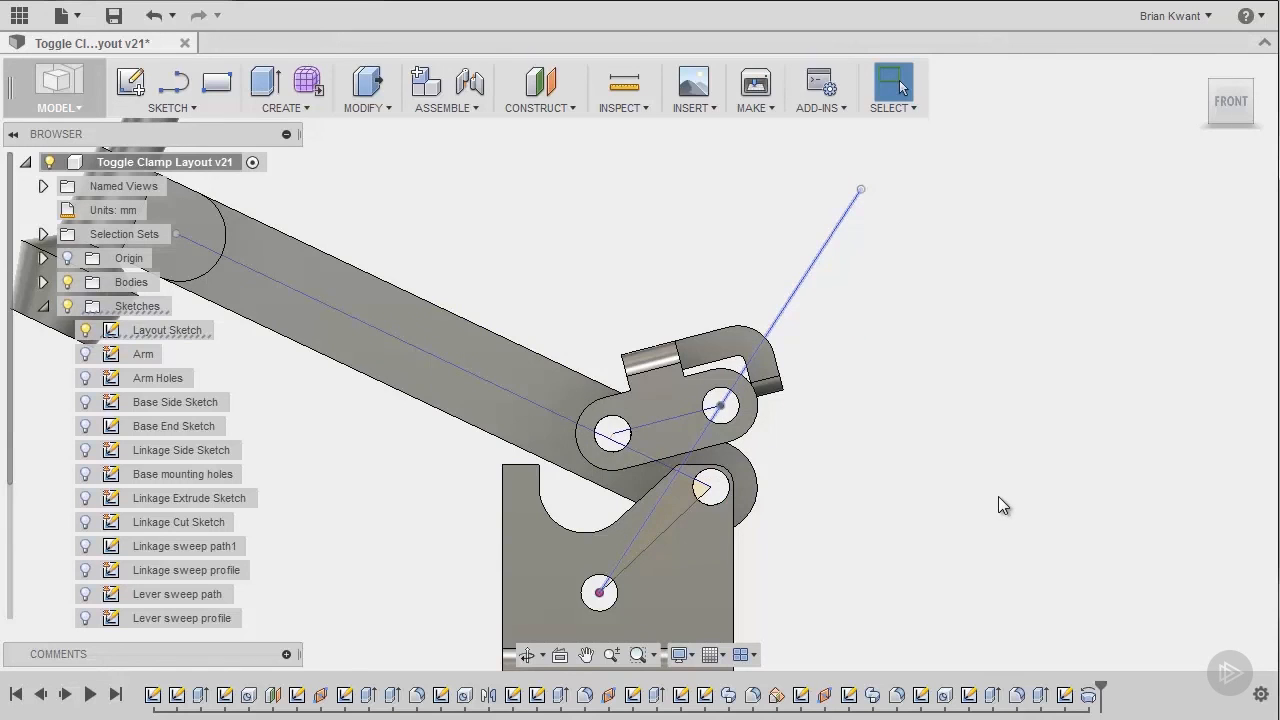
{"action": "mouse_move", "coordinate": [1014, 521]}
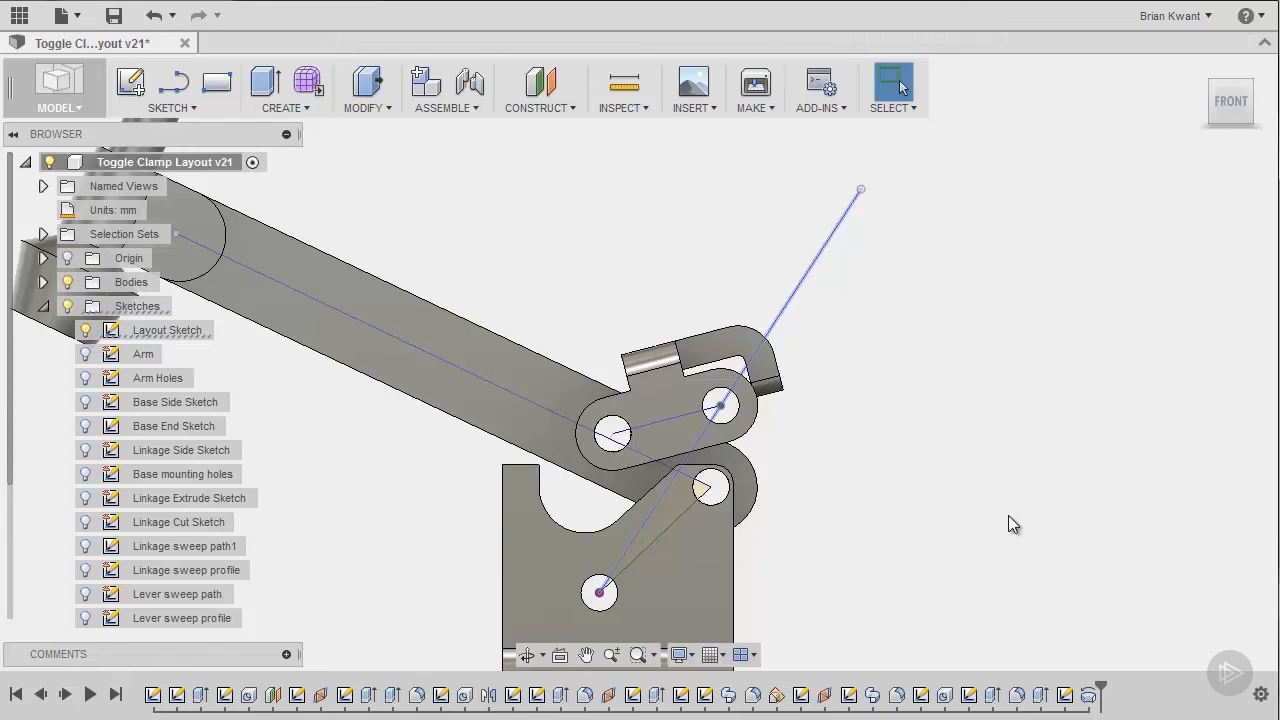
{"action": "mouse_move", "coordinate": [85, 375]}
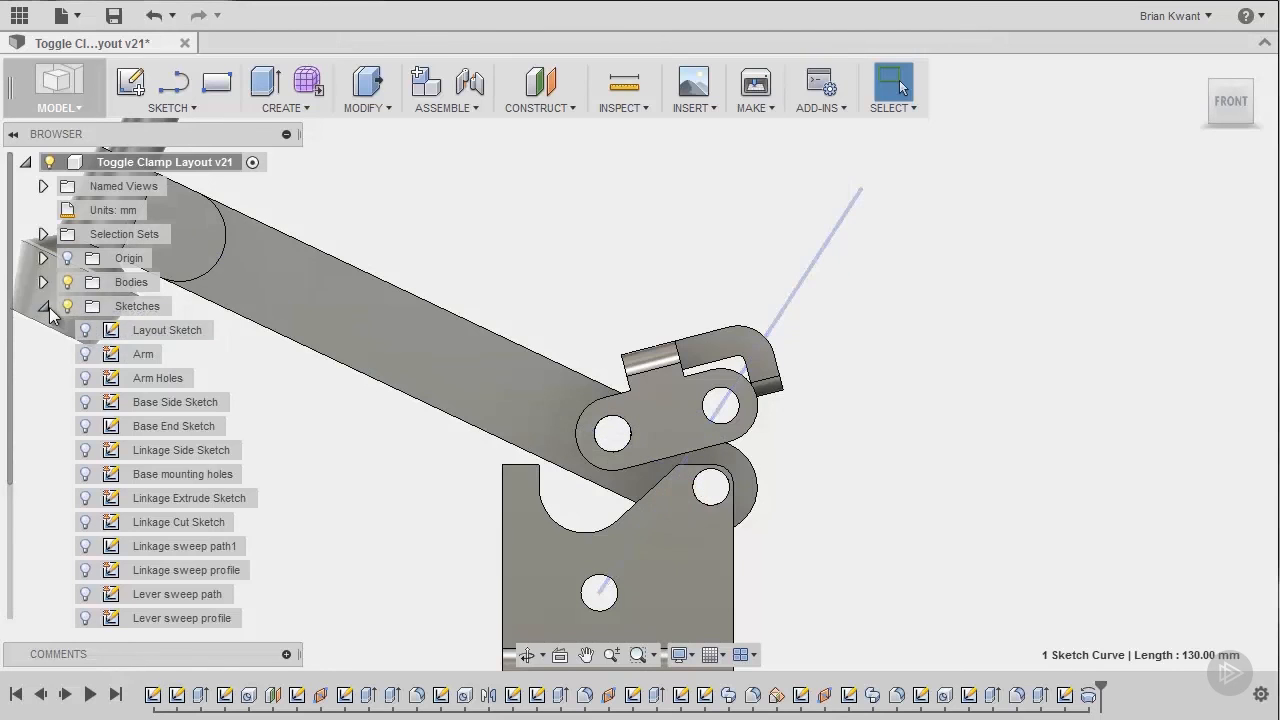
Collapse the Sketches and Bodies folders in the browser.
{"action": "left_click", "coordinate": [43, 306]}
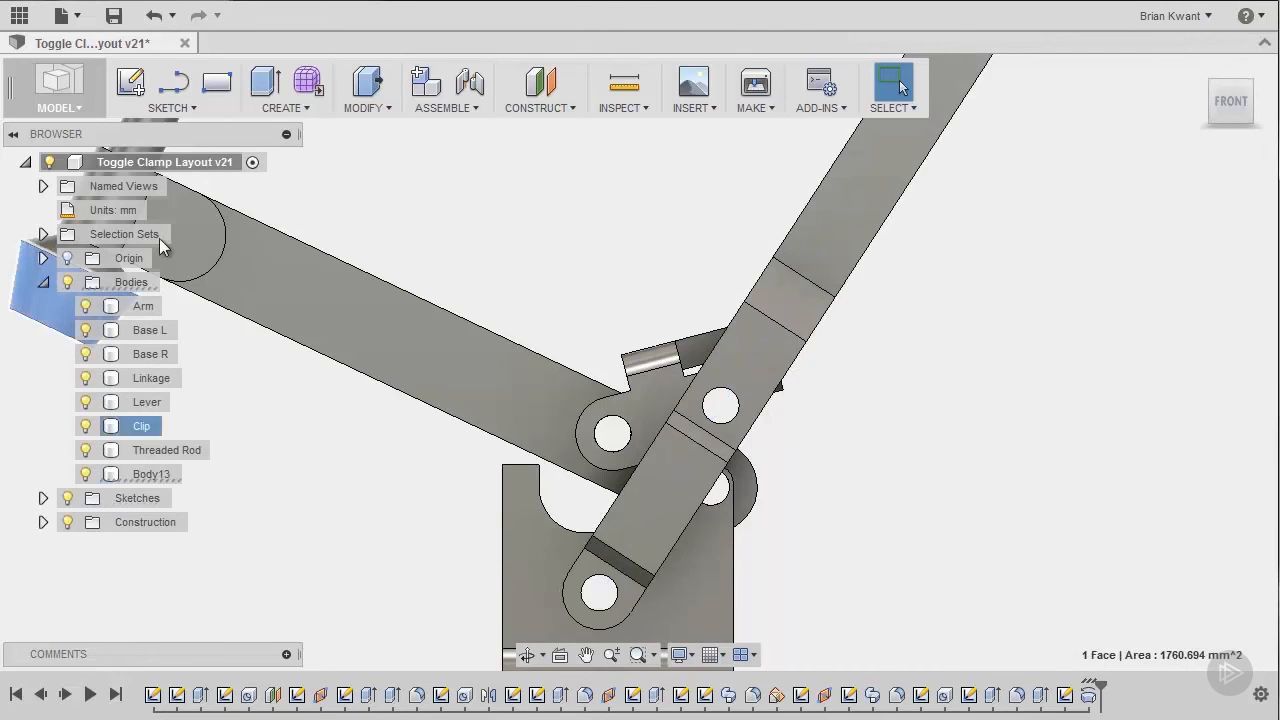
{"action": "left_click", "coordinate": [43, 282]}
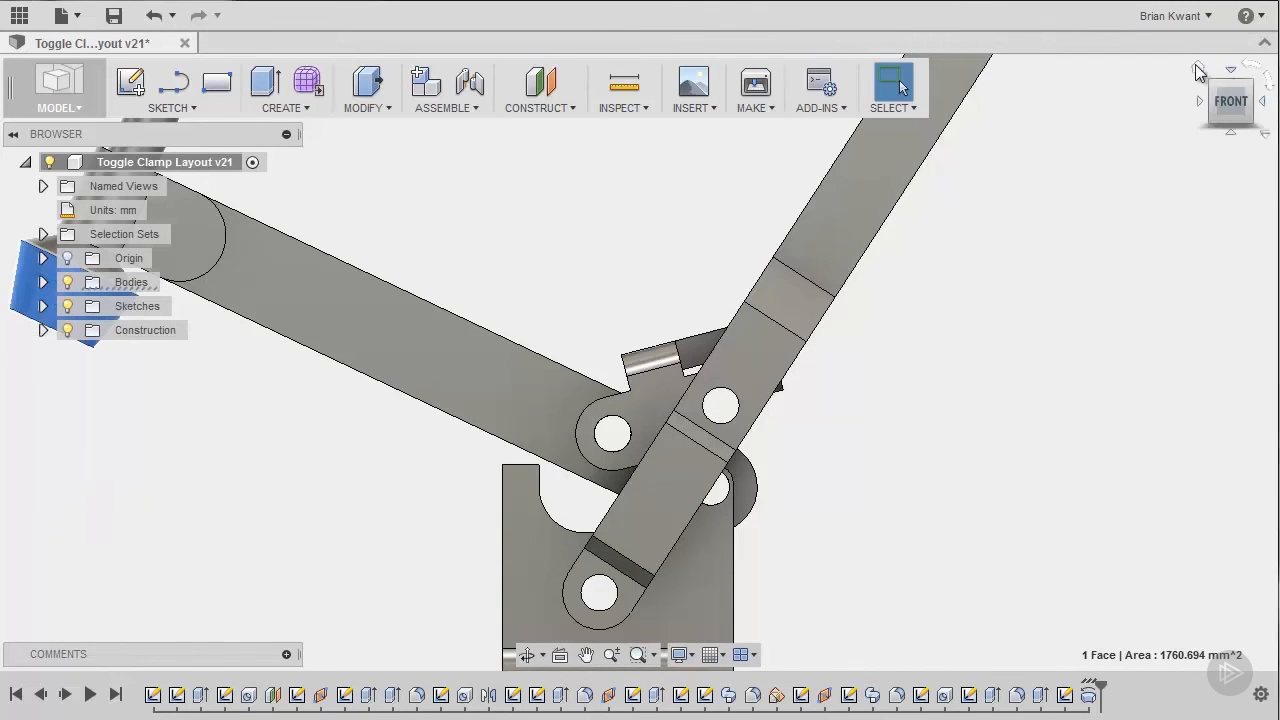